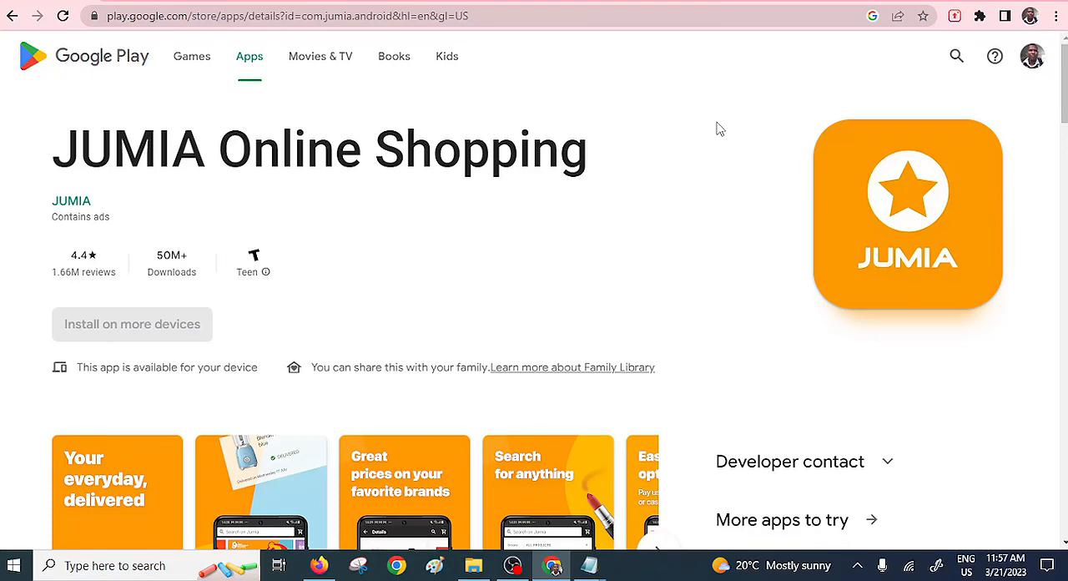
mouse_move(557, 171)
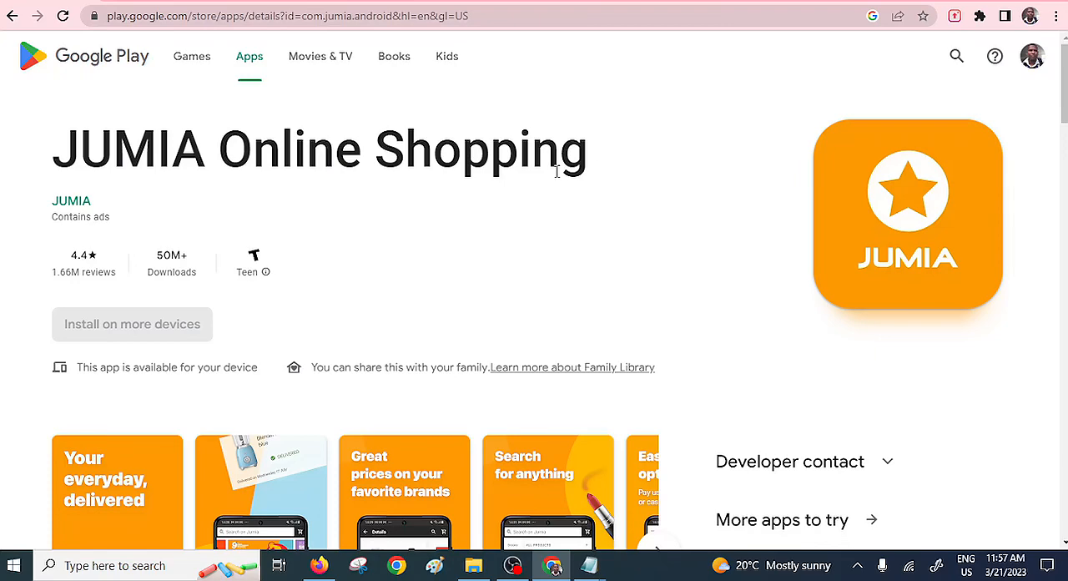
mouse_move(79, 65)
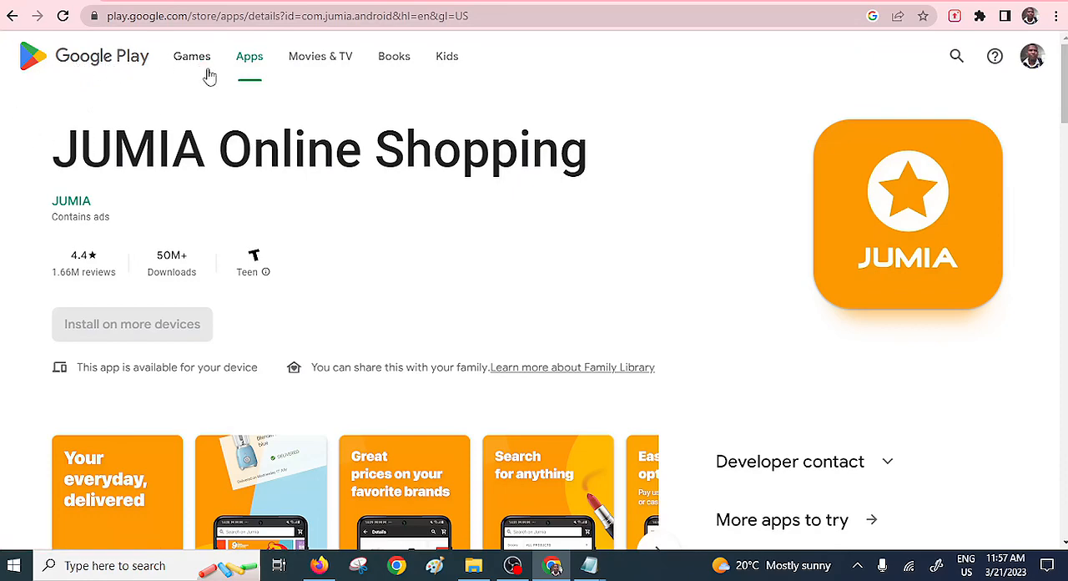
mouse_move(668, 178)
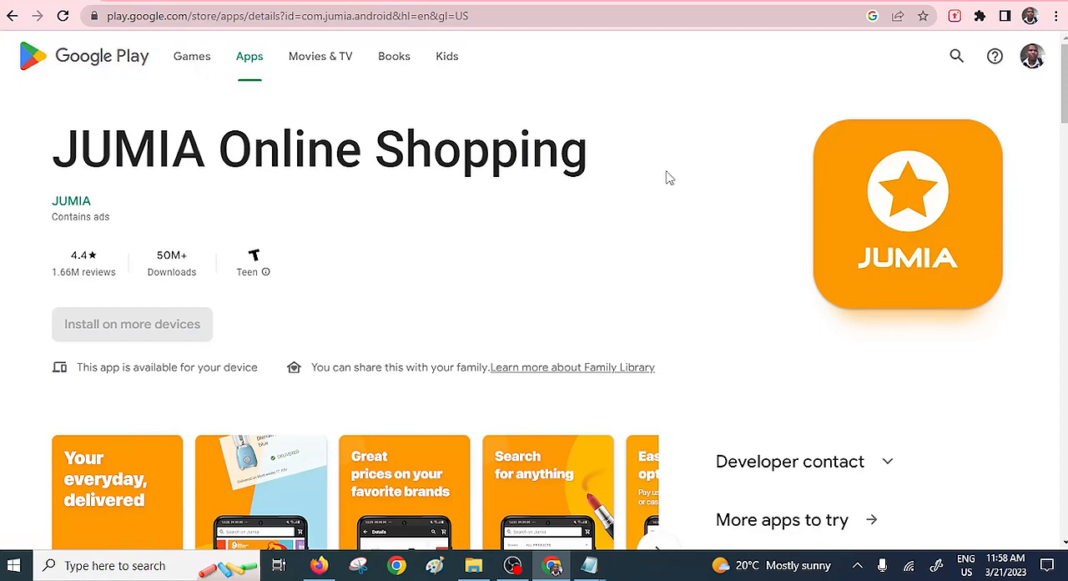
mouse_move(568, 117)
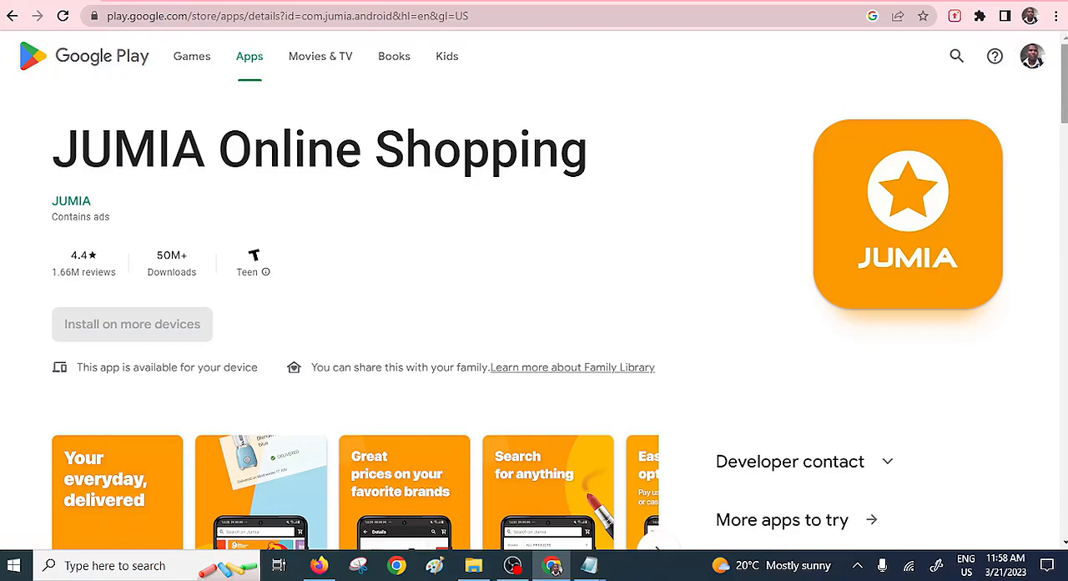
Scroll further down the current Google Play survey app listing
scroll(down, 3)
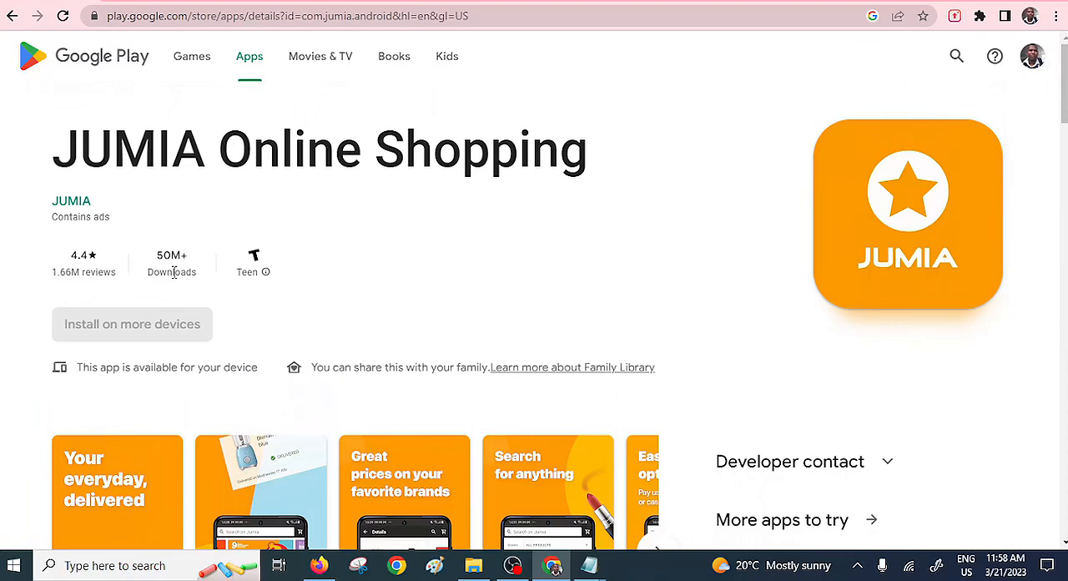
mouse_move(53, 270)
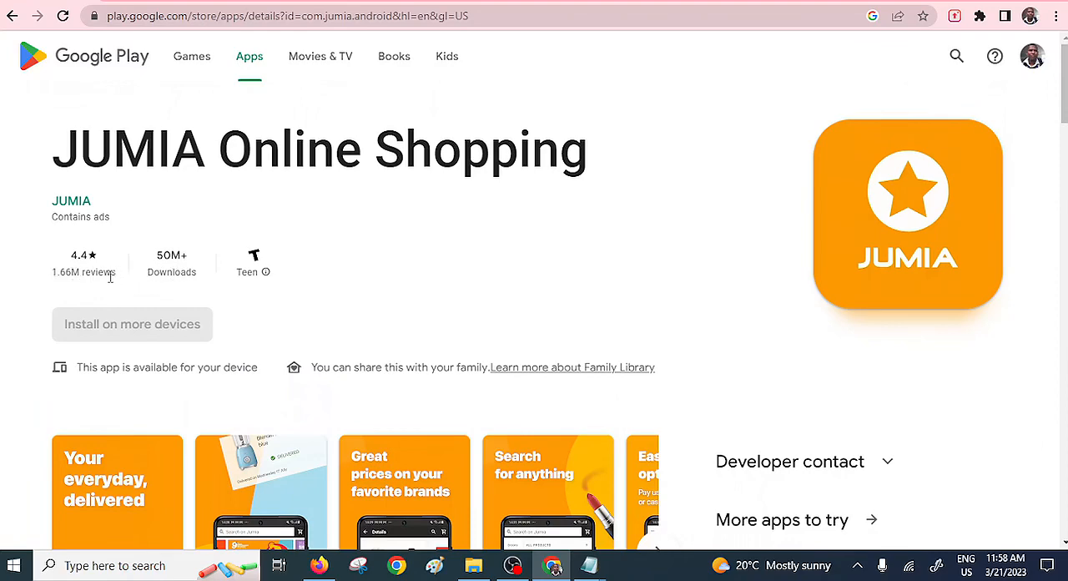
mouse_move(107, 266)
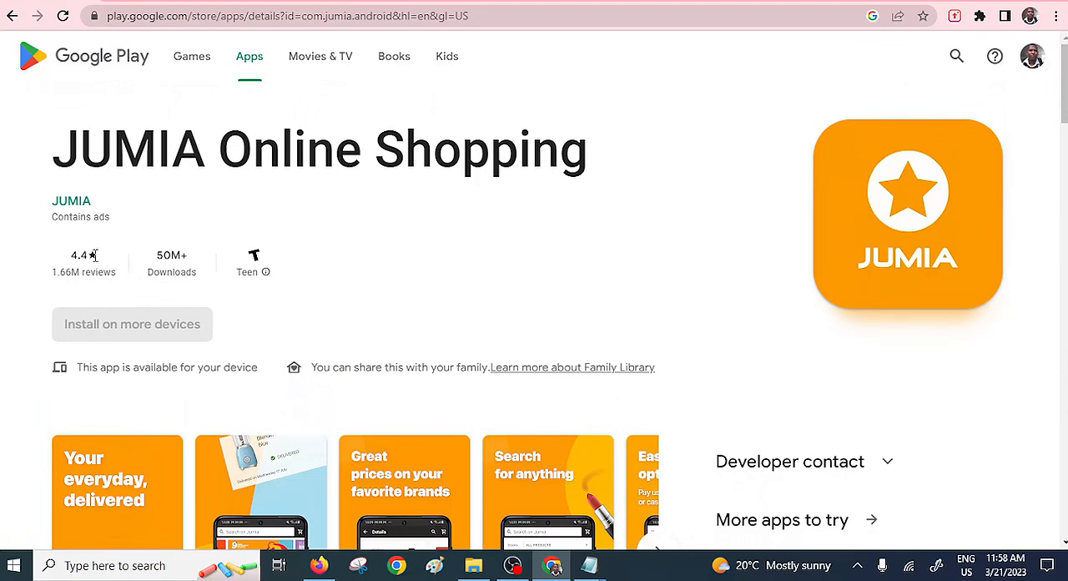
mouse_move(90, 258)
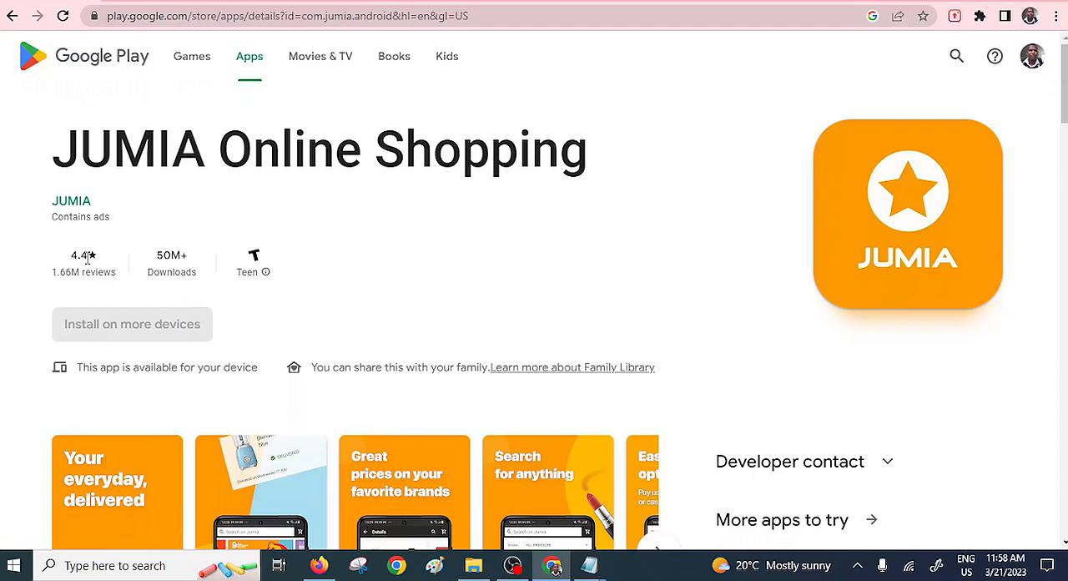
mouse_move(86, 258)
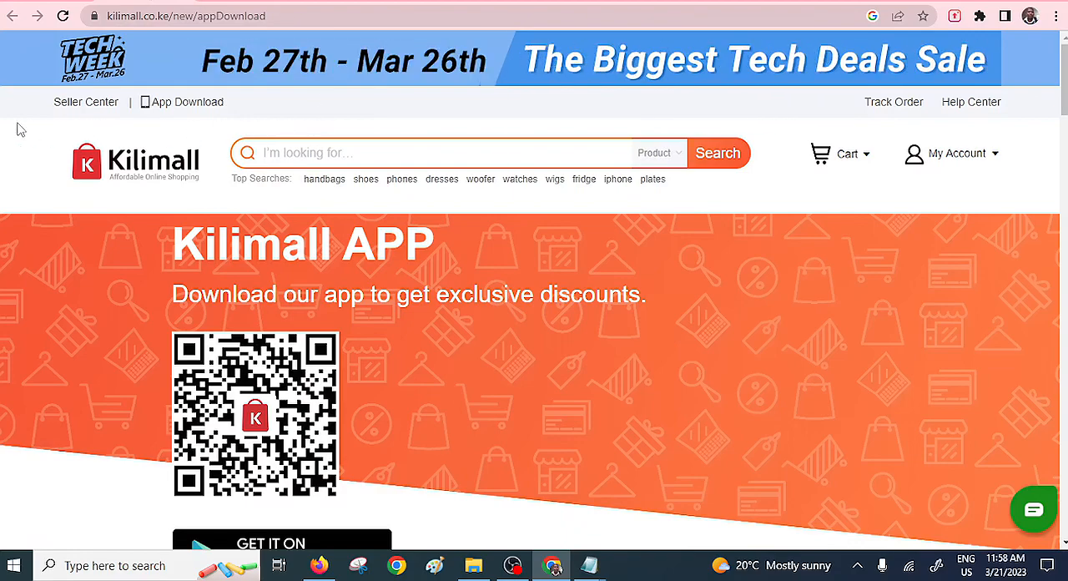
mouse_move(1039, 83)
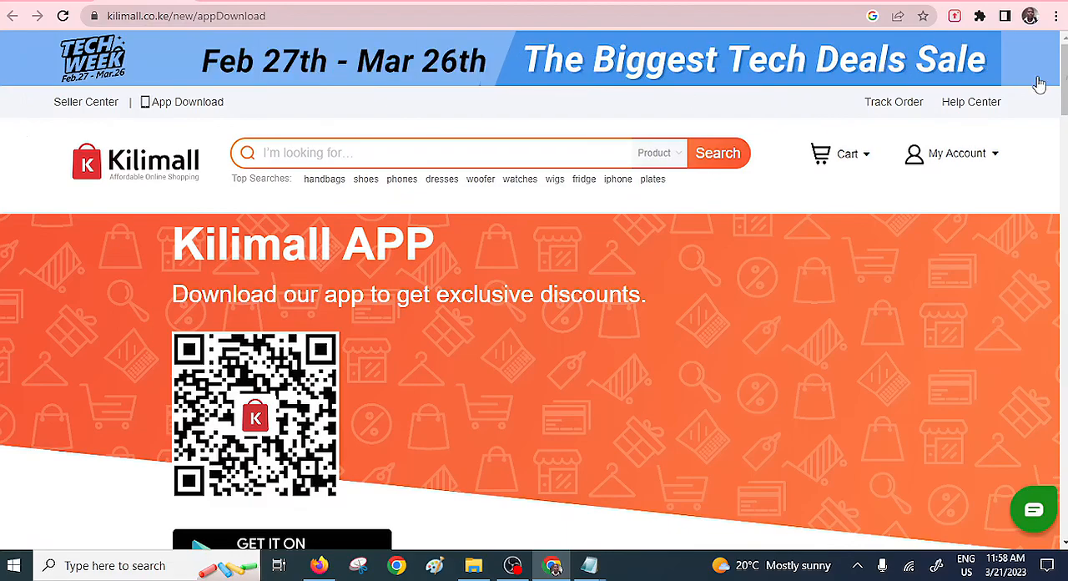
scroll(down, 3)
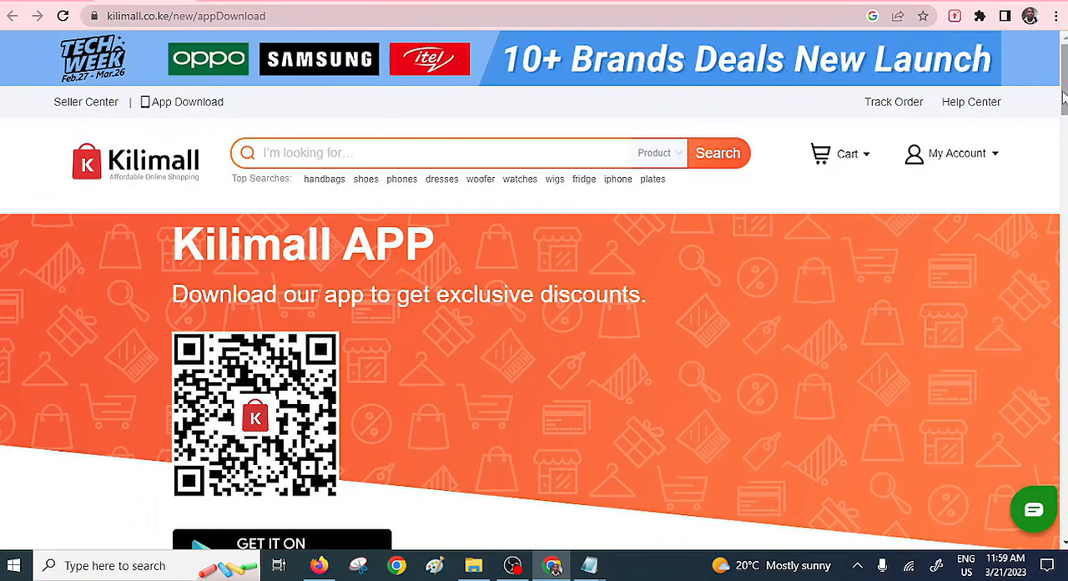
scroll(down, 3)
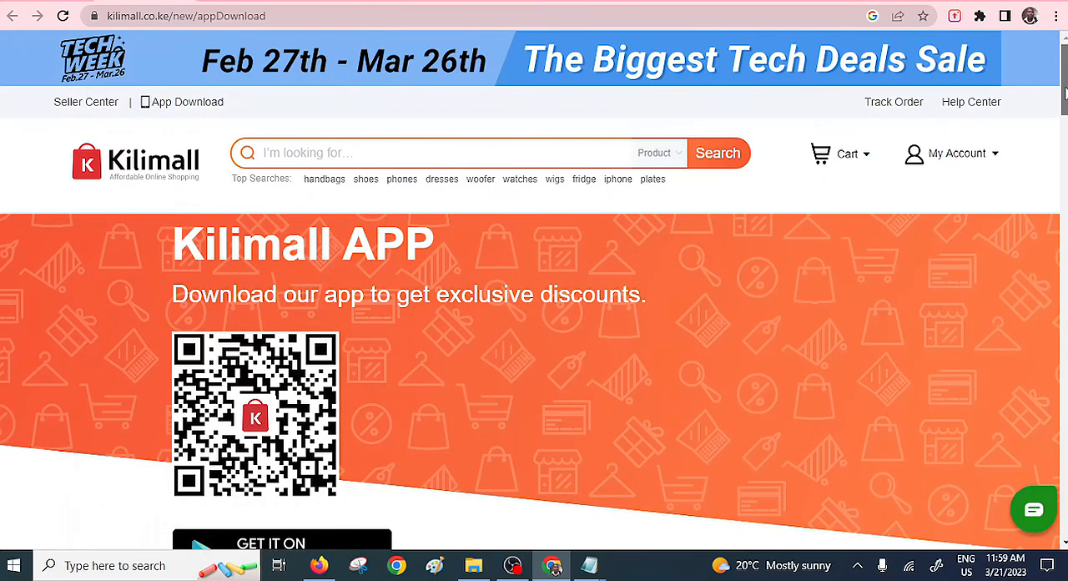
scroll(down, 3)
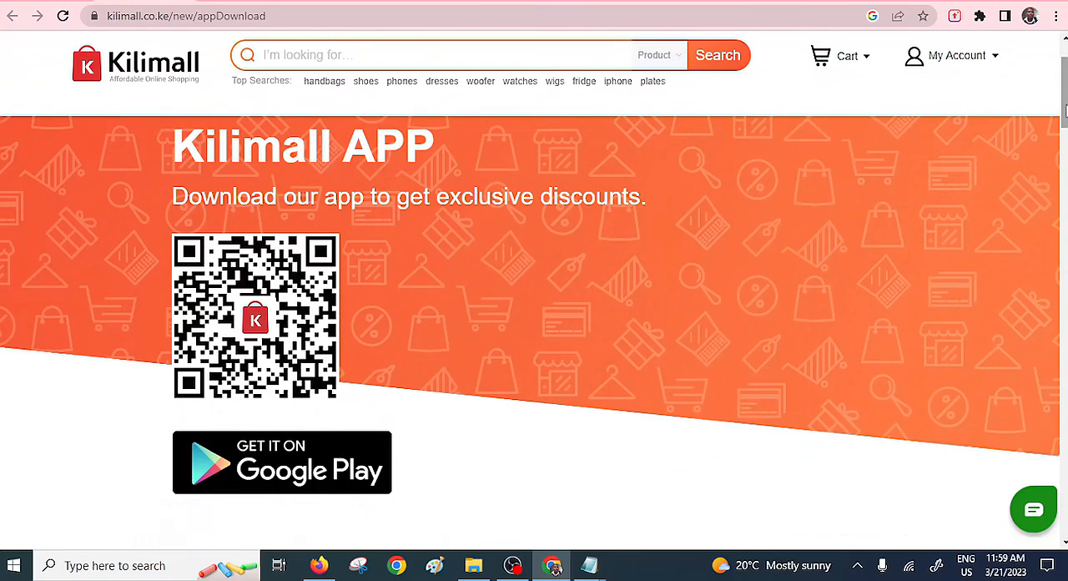
mouse_move(512, 125)
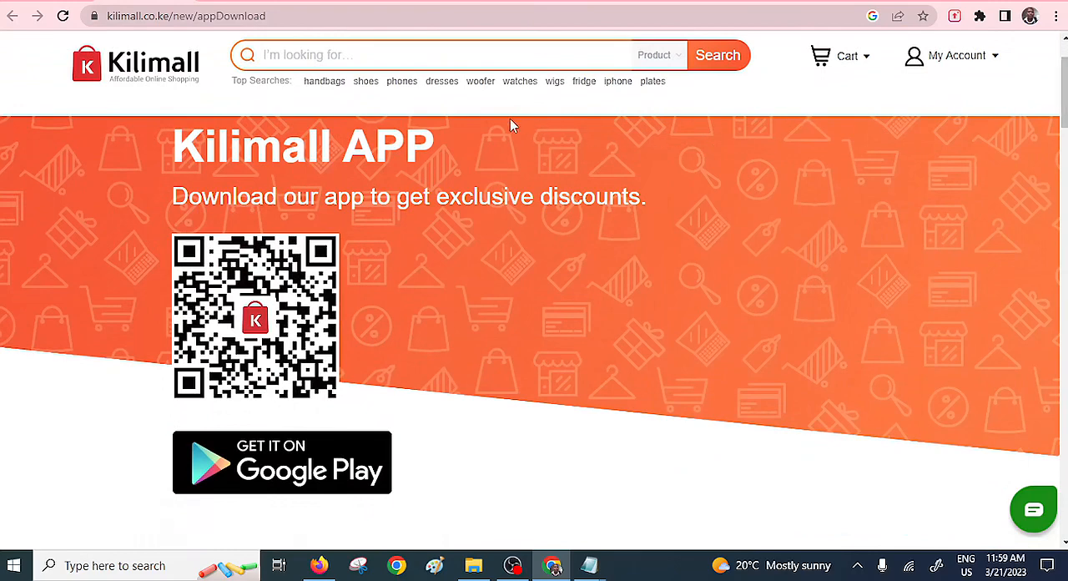
mouse_move(444, 429)
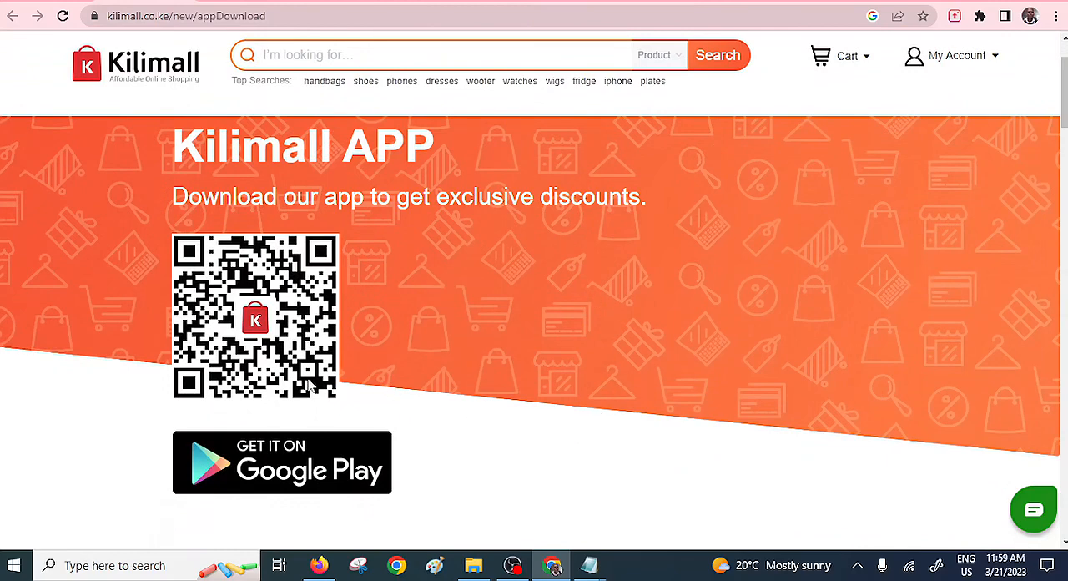
mouse_move(445, 464)
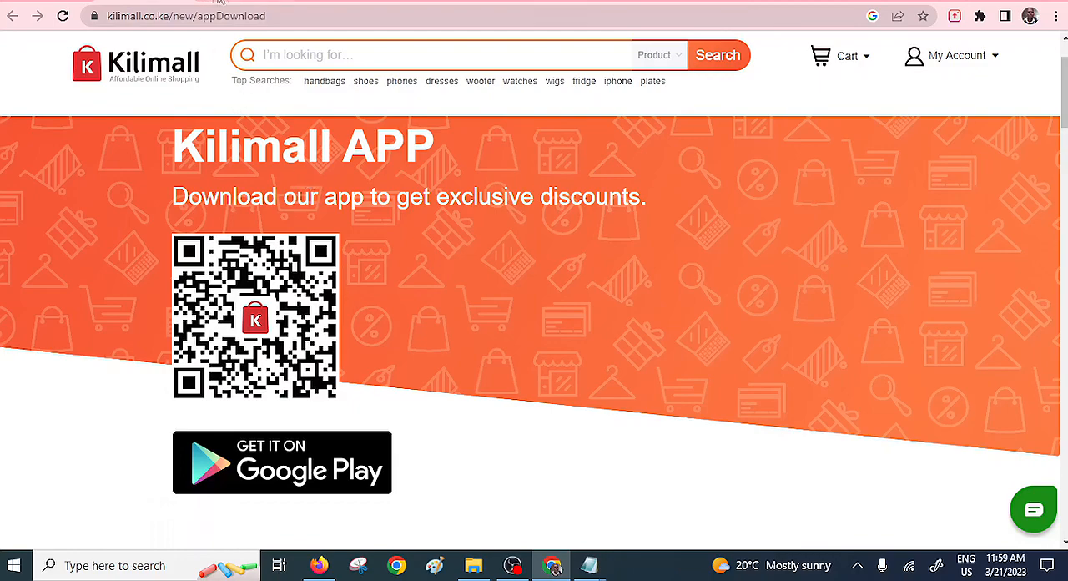
Open Cint AB's OpinionAPP listing and scroll through its screenshots, description and similar apps
click(282, 462)
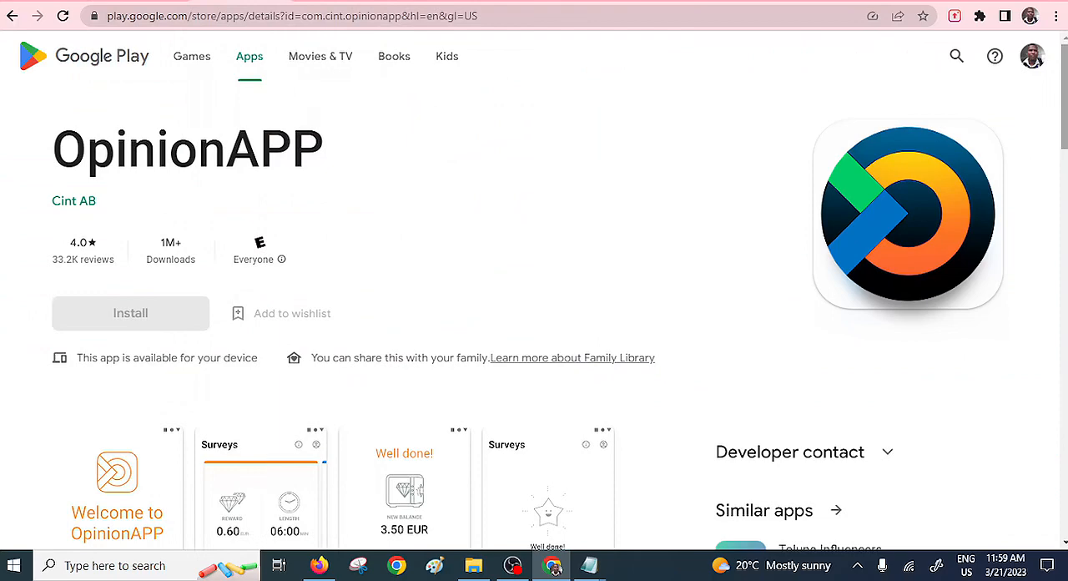
scroll(down, 3)
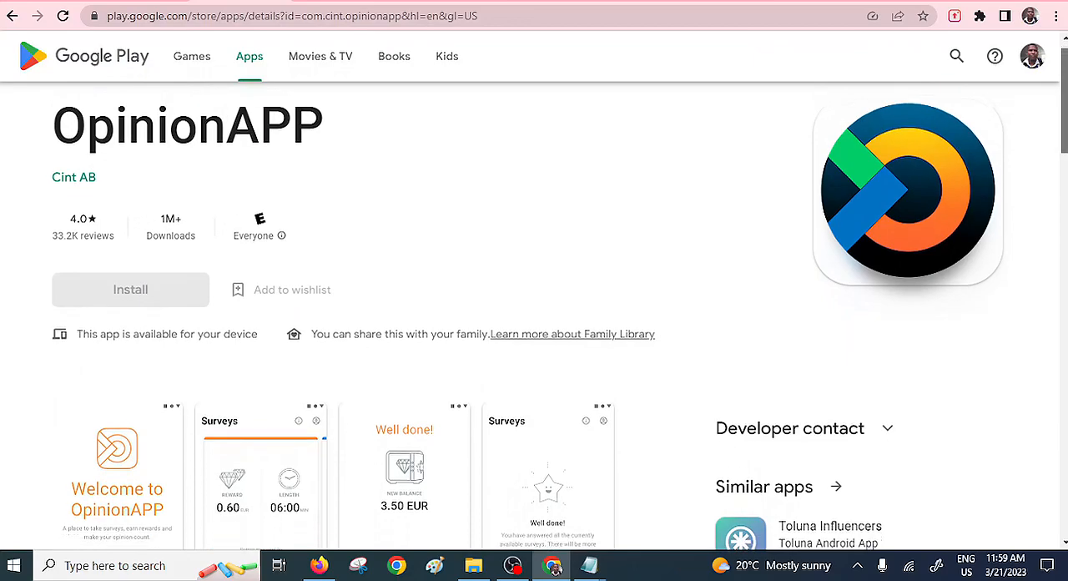
scroll(down, 3)
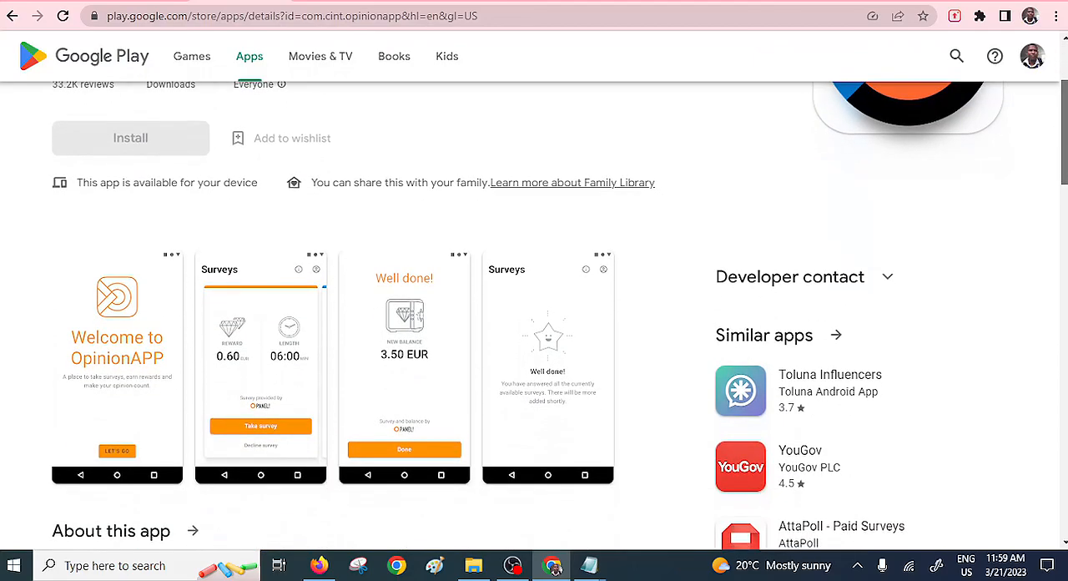
scroll(down, 3)
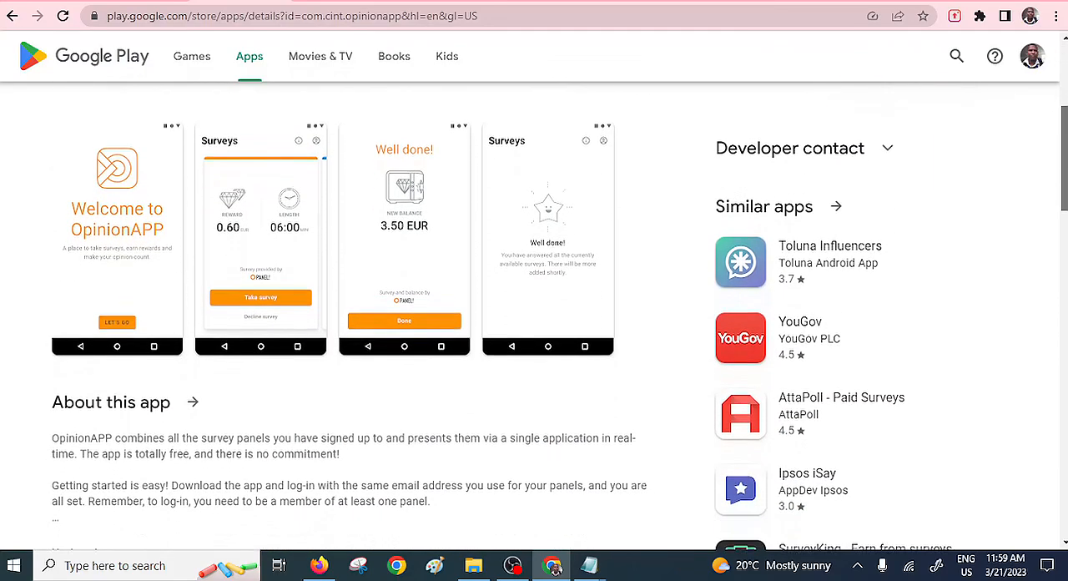
scroll(down, 3)
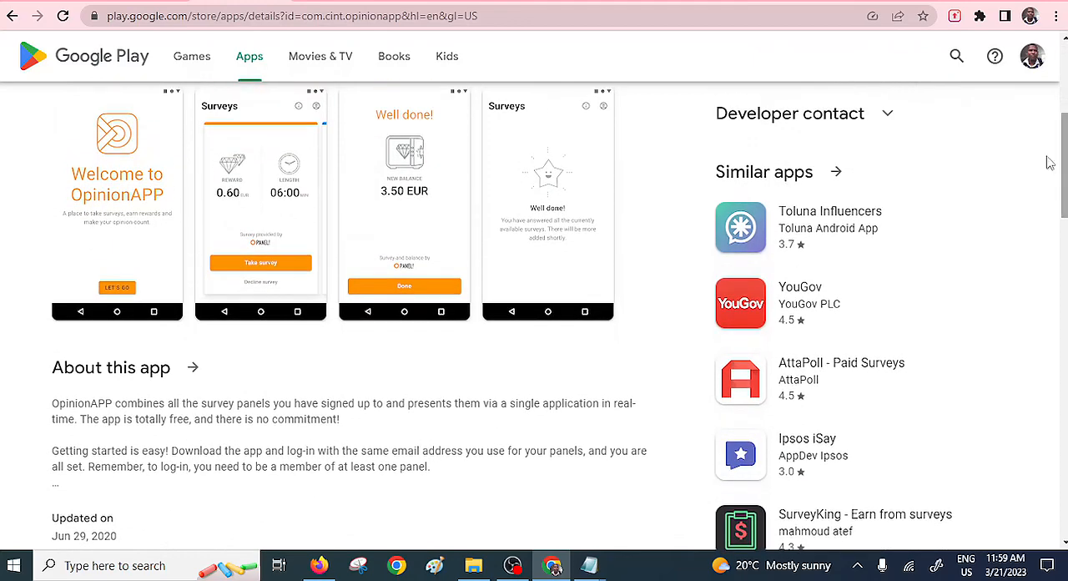
mouse_move(283, 419)
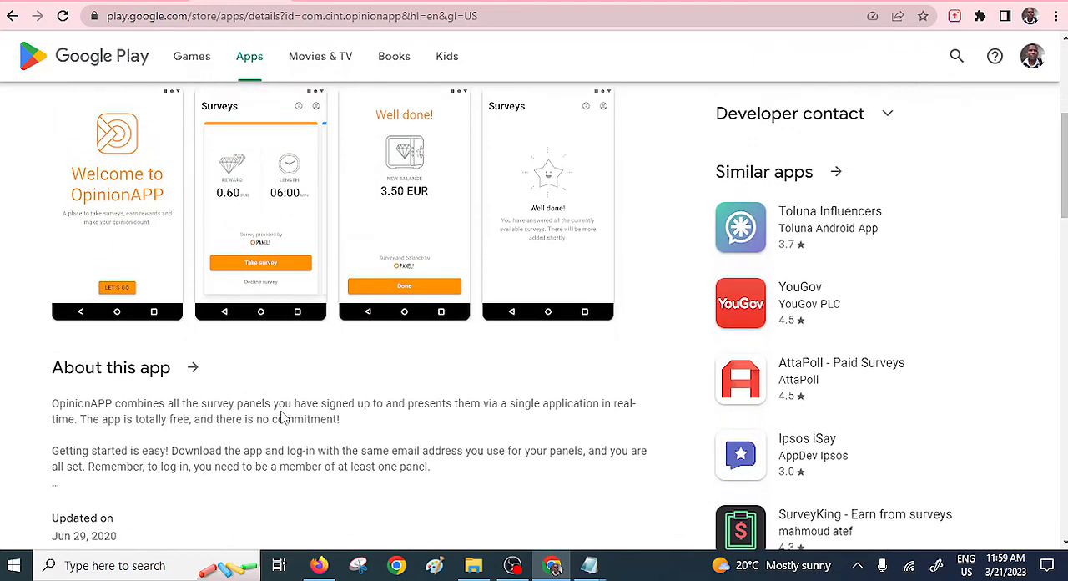
mouse_move(420, 444)
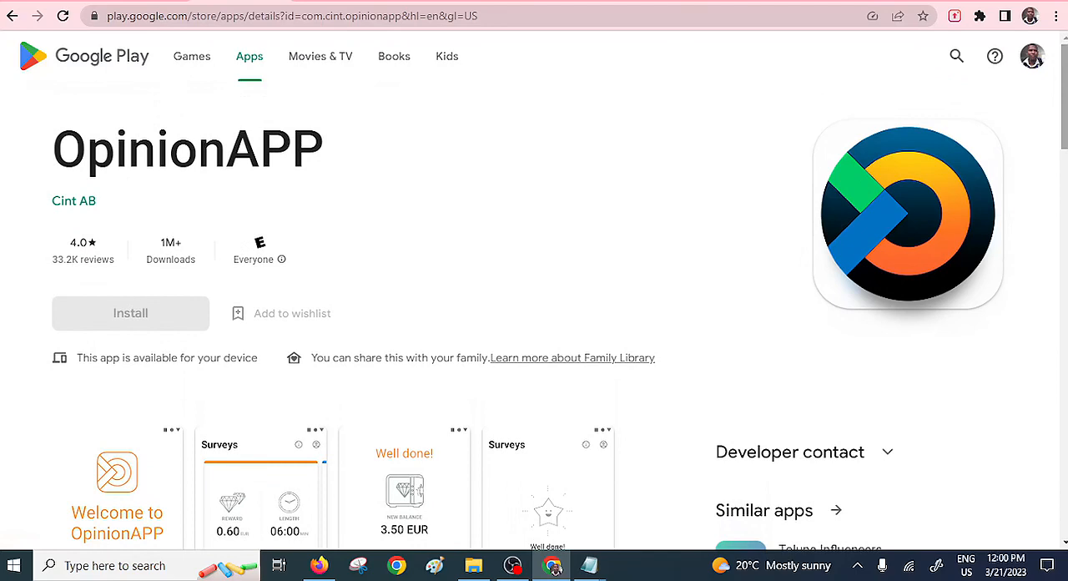
mouse_move(115, 243)
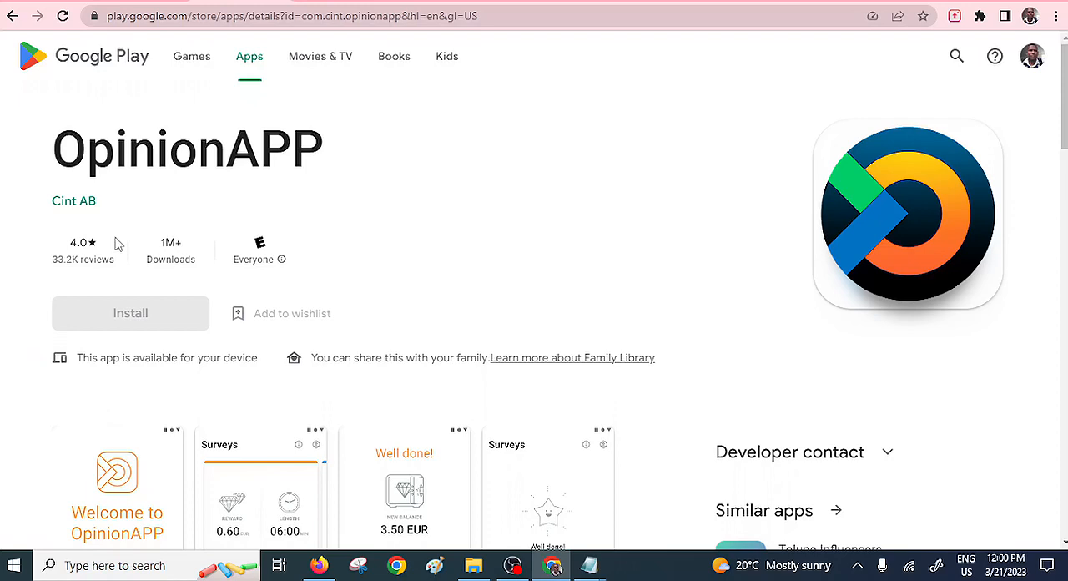
mouse_move(109, 255)
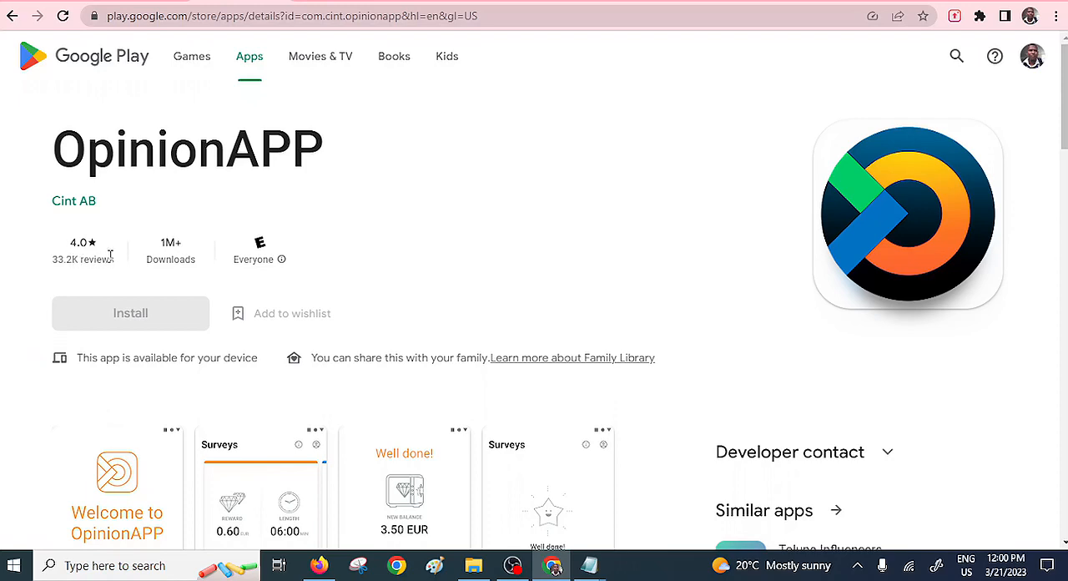
mouse_move(180, 249)
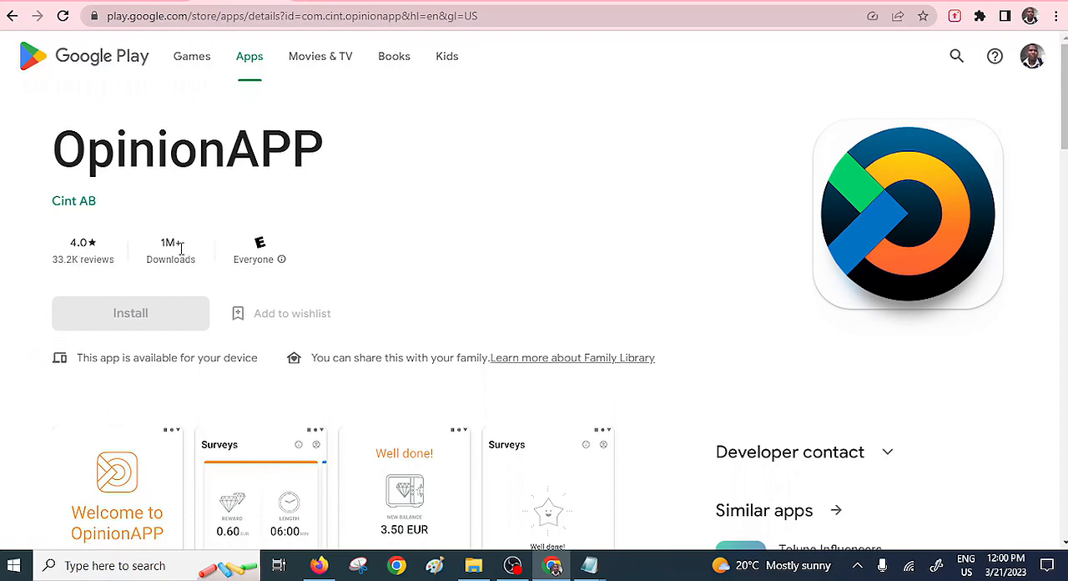
mouse_move(732, 188)
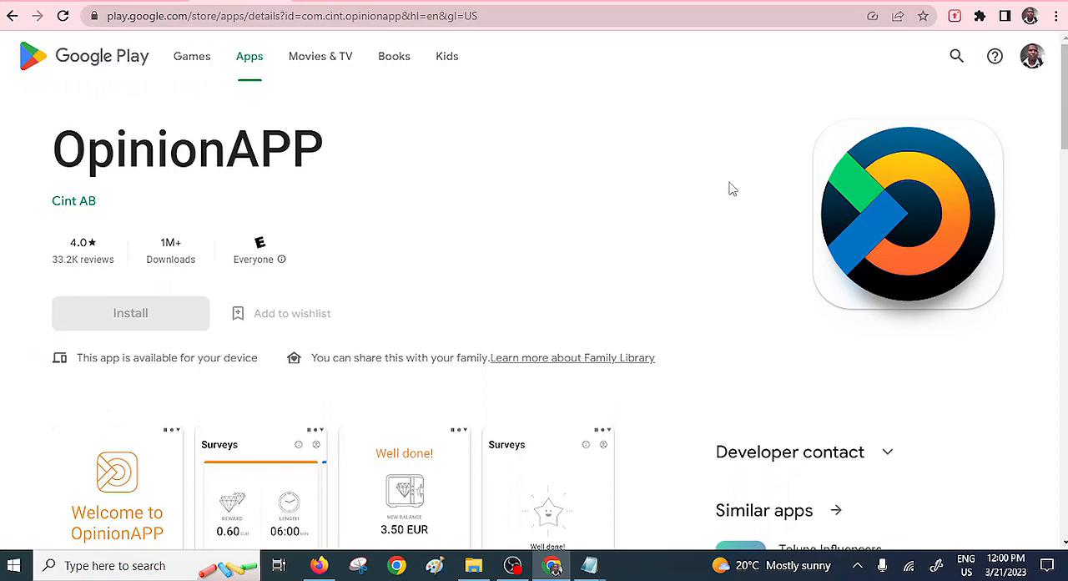
mouse_move(183, 78)
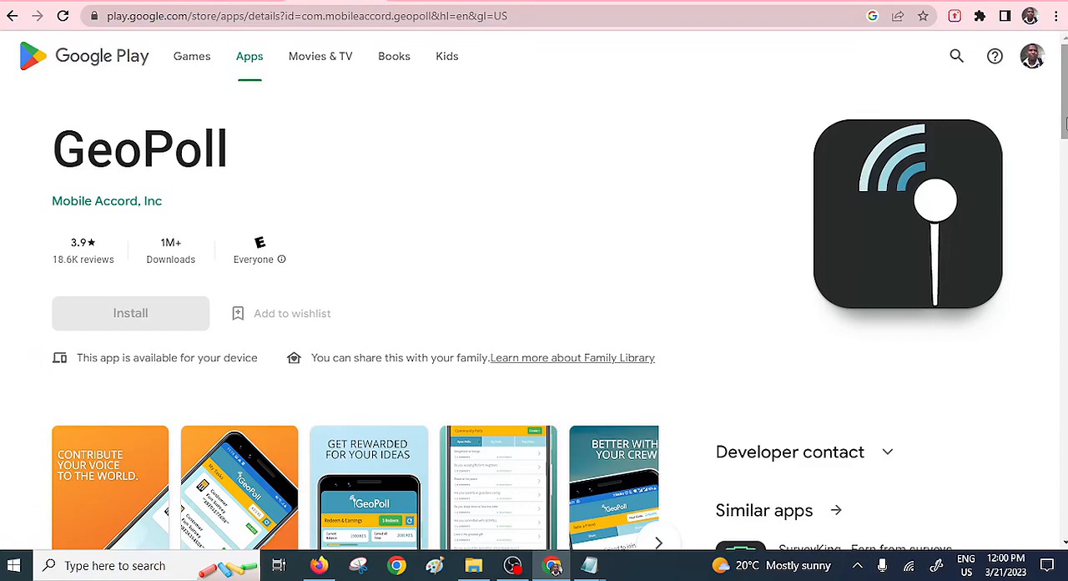
Scroll through GeoPoll's screenshots, About this app section and similar survey apps
scroll(down, 3)
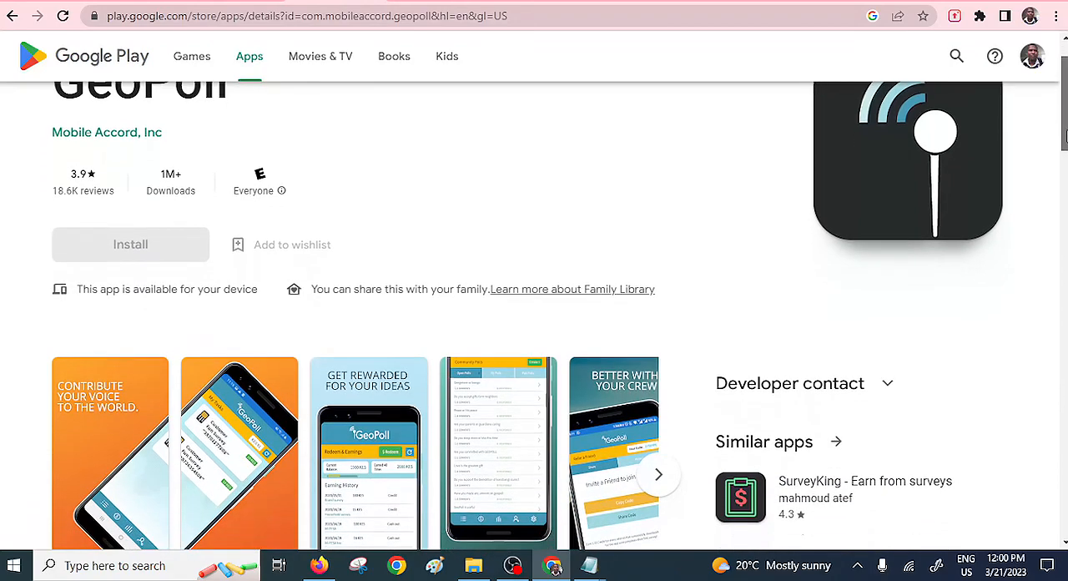
scroll(down, 3)
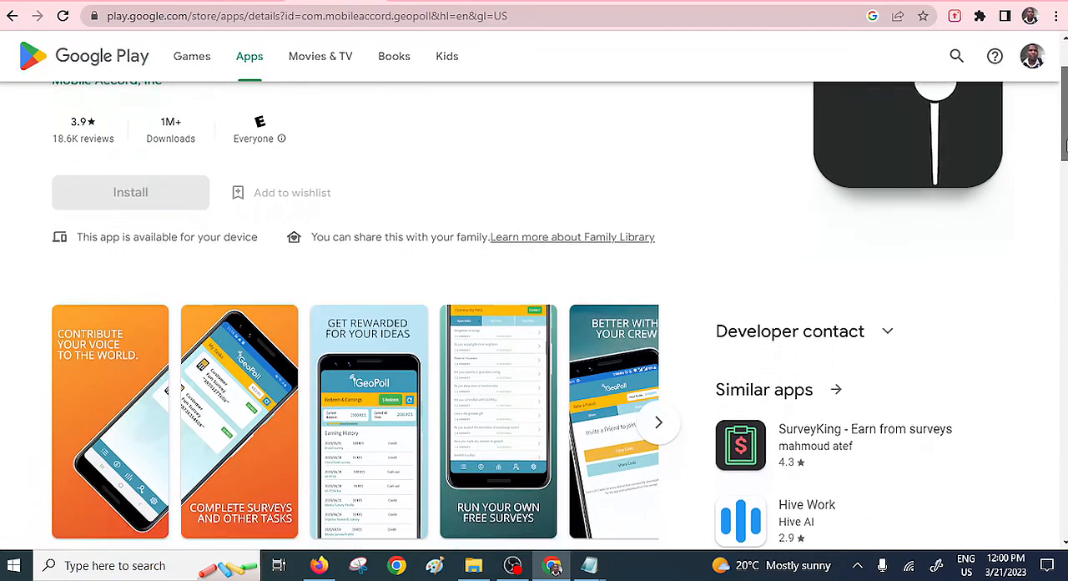
scroll(down, 3)
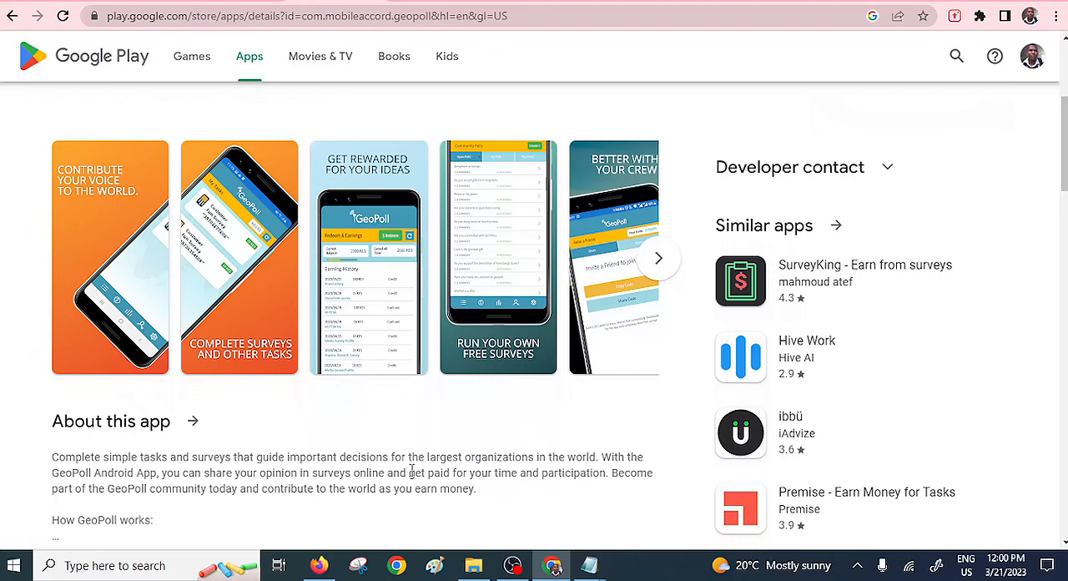
mouse_move(982, 313)
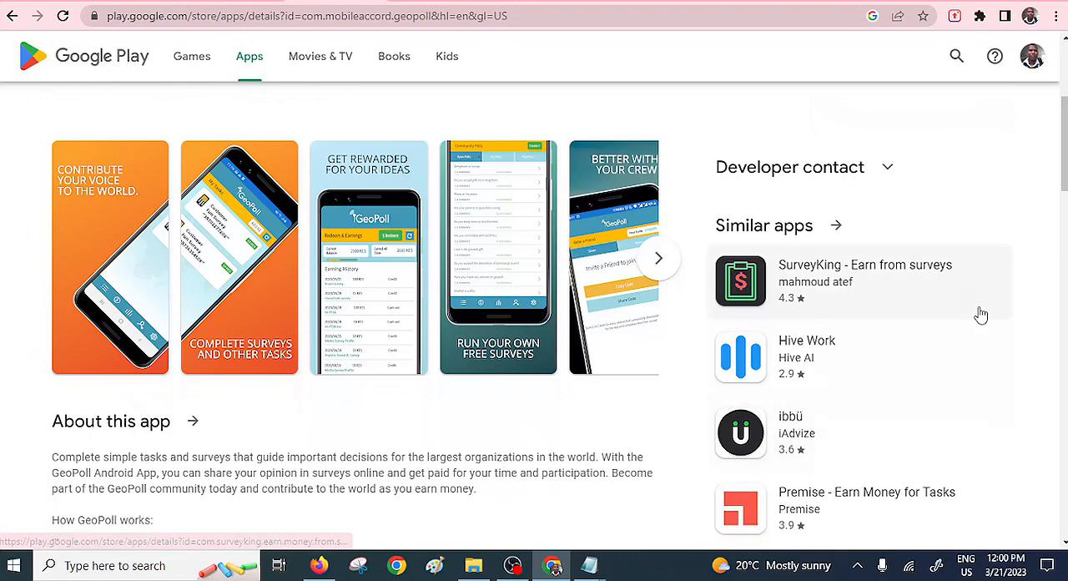
scroll(down, 3)
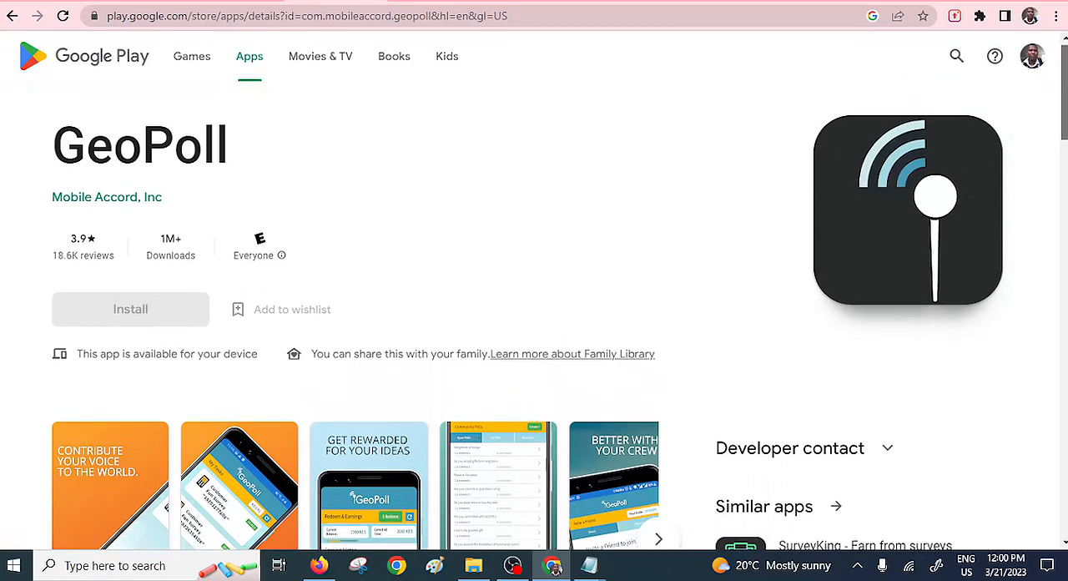
scroll(down, 3)
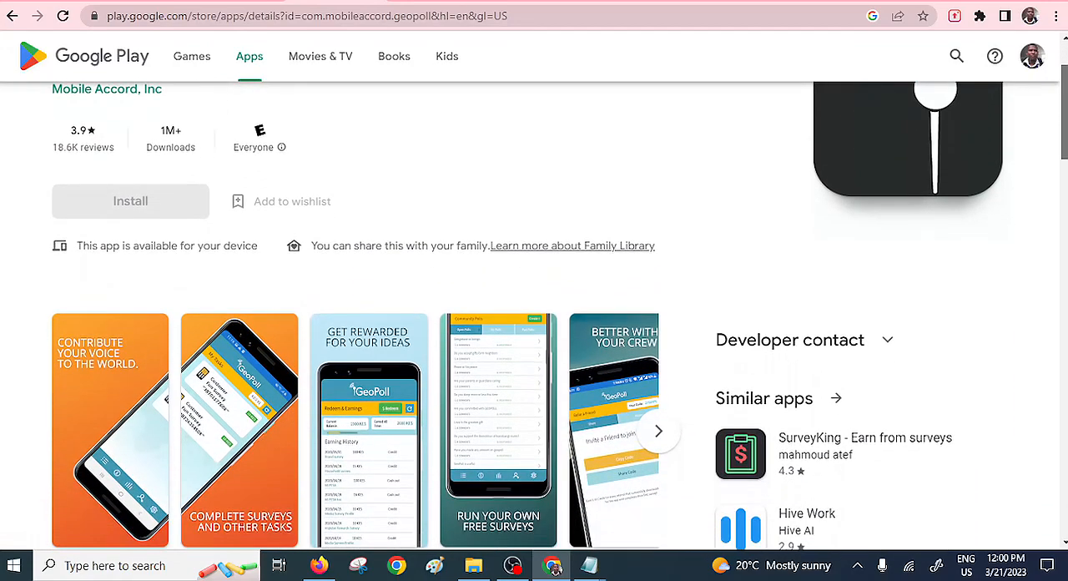
scroll(down, 3)
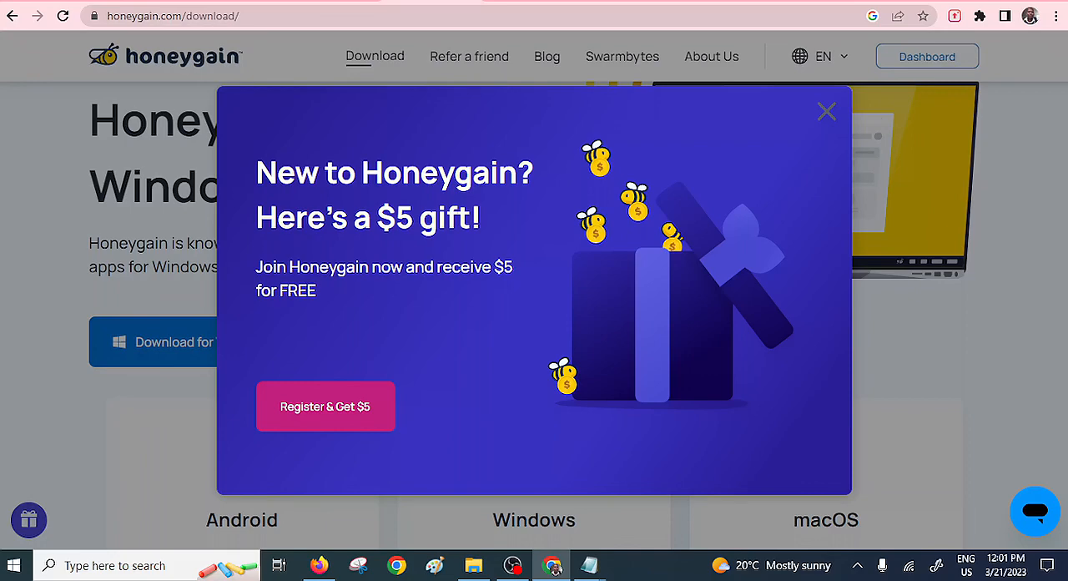
mouse_move(332, 298)
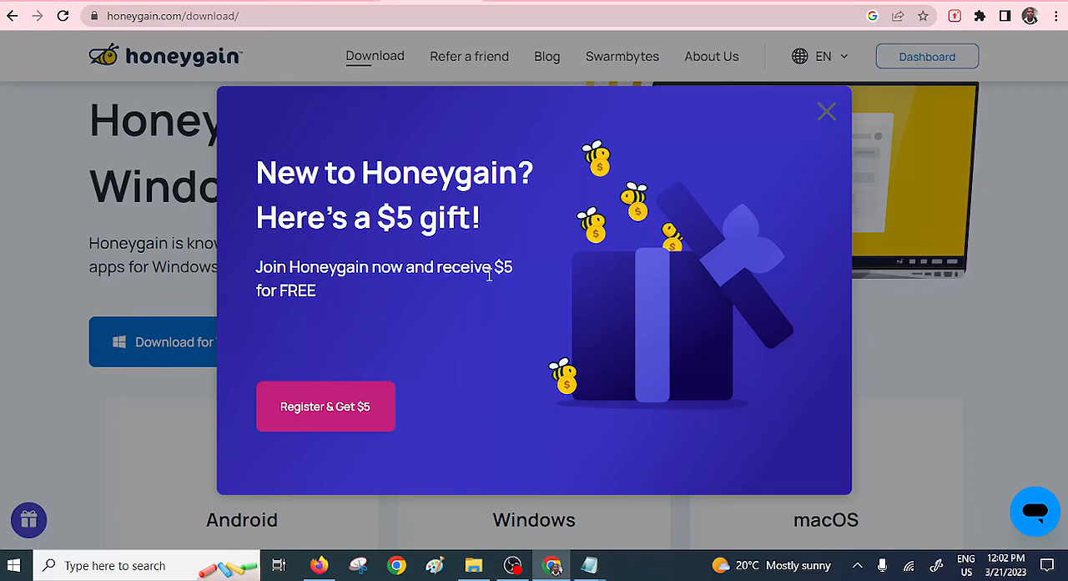
mouse_move(507, 285)
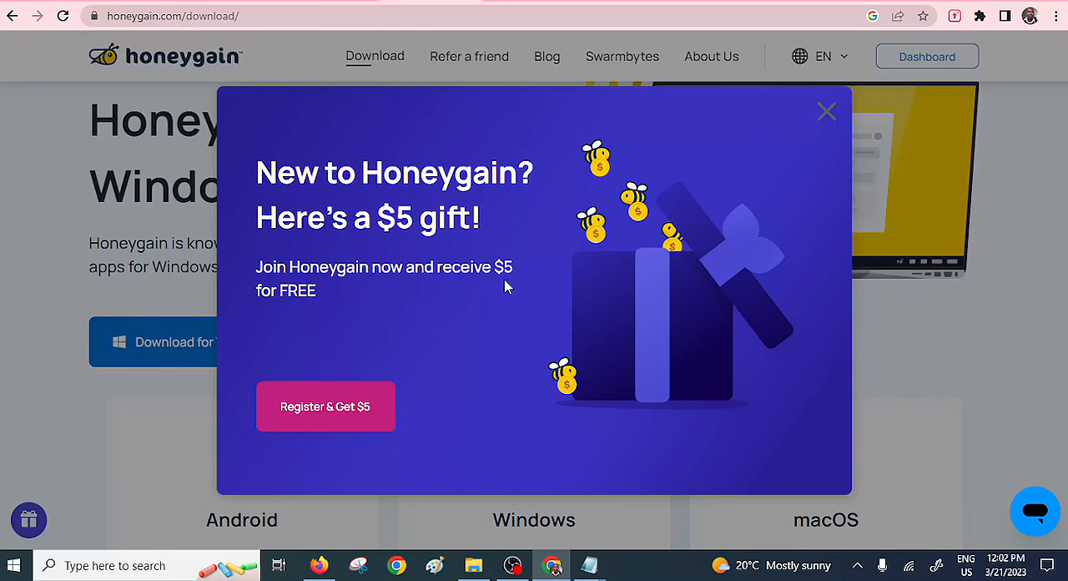
mouse_move(398, 349)
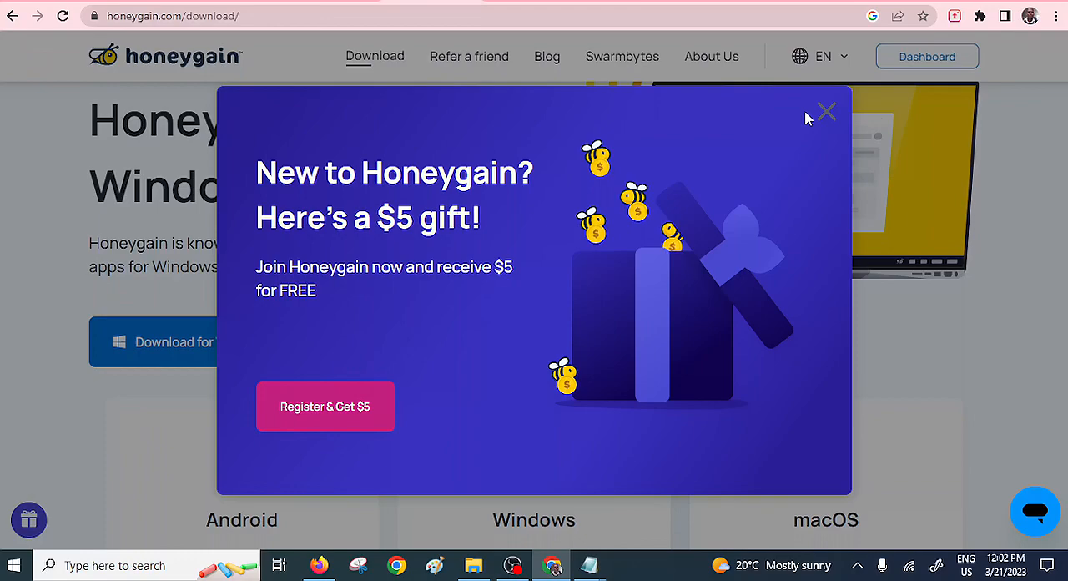
Close Honeygain's $5 gift pop-up and browse the Android, Windows, macOS, iOS and Linux download cards
click(825, 111)
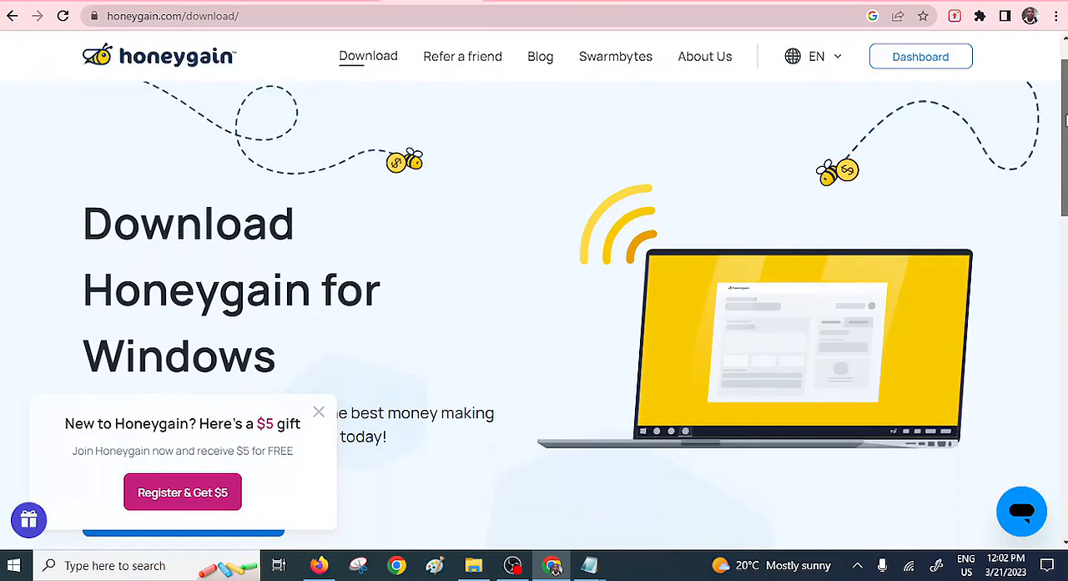
scroll(down, 3)
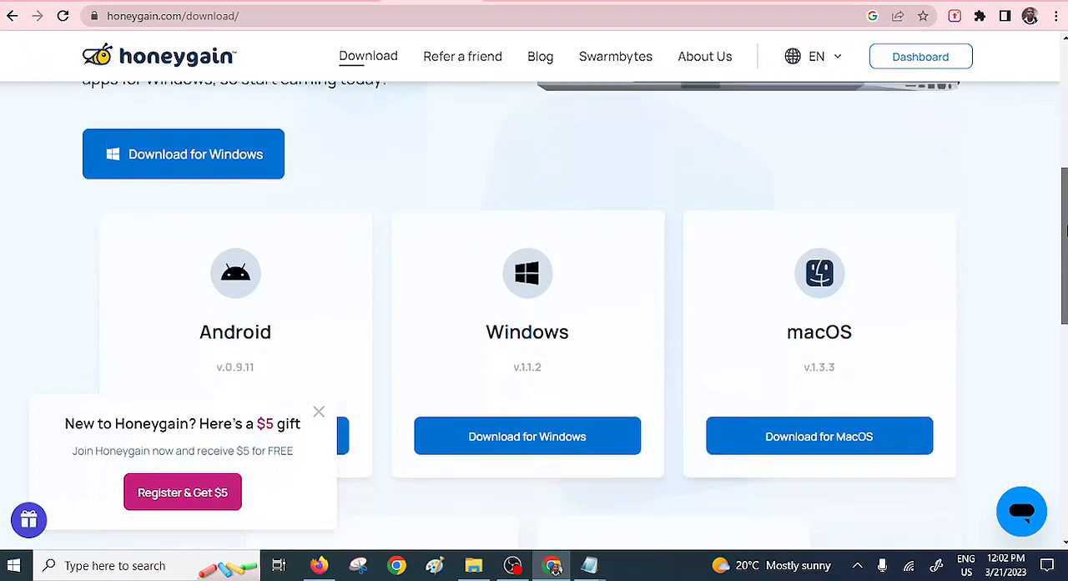
scroll(down, 3)
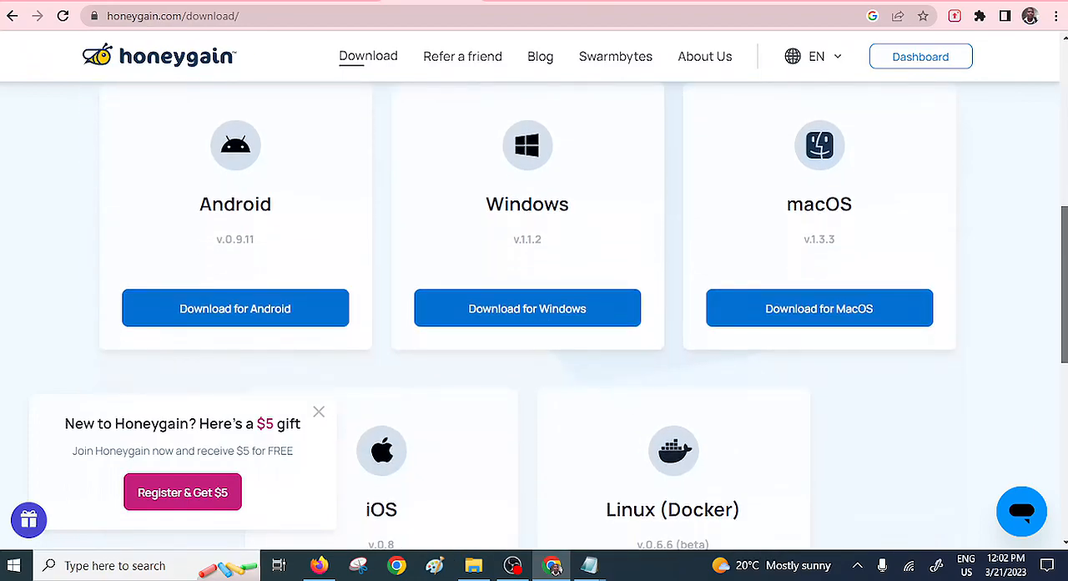
scroll(down, 3)
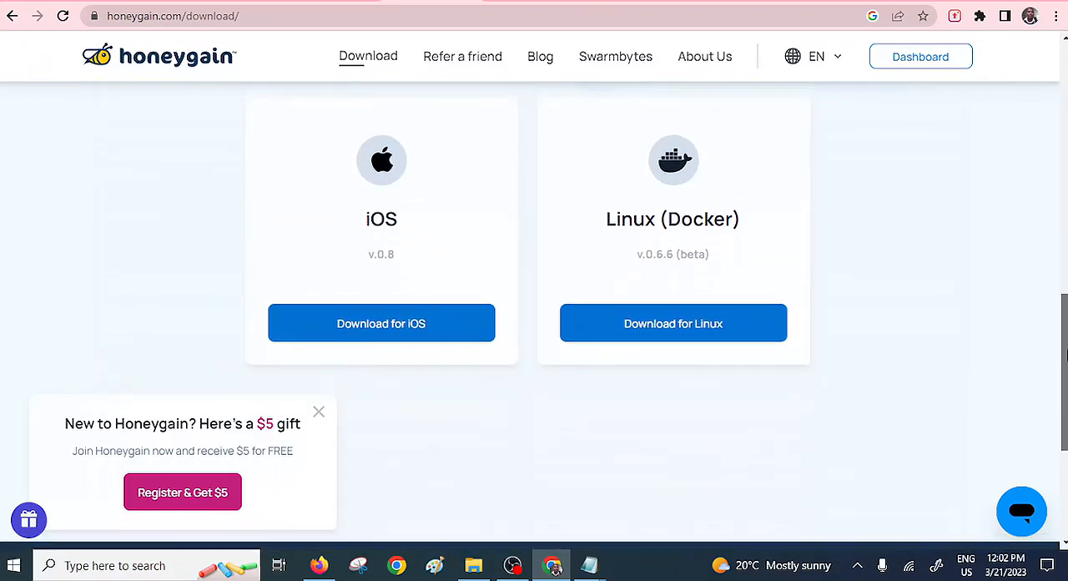
scroll(up, 3)
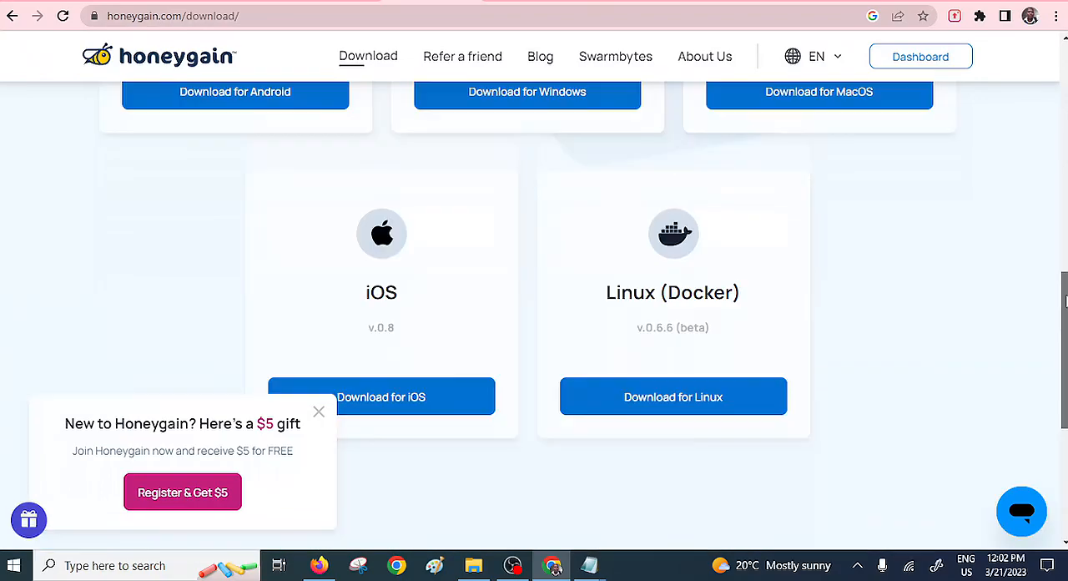
scroll(up, 3)
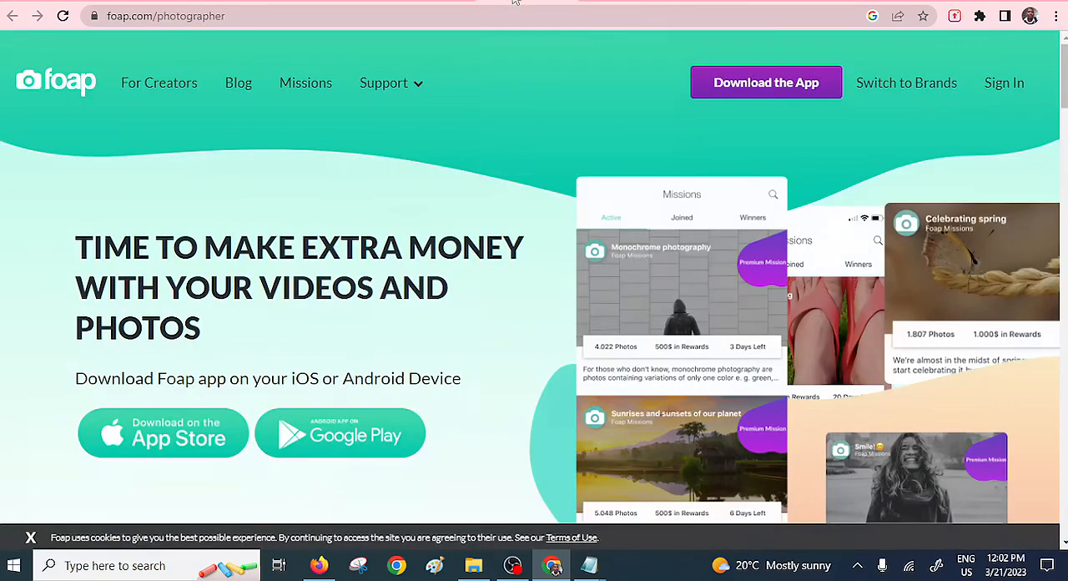
mouse_move(242, 243)
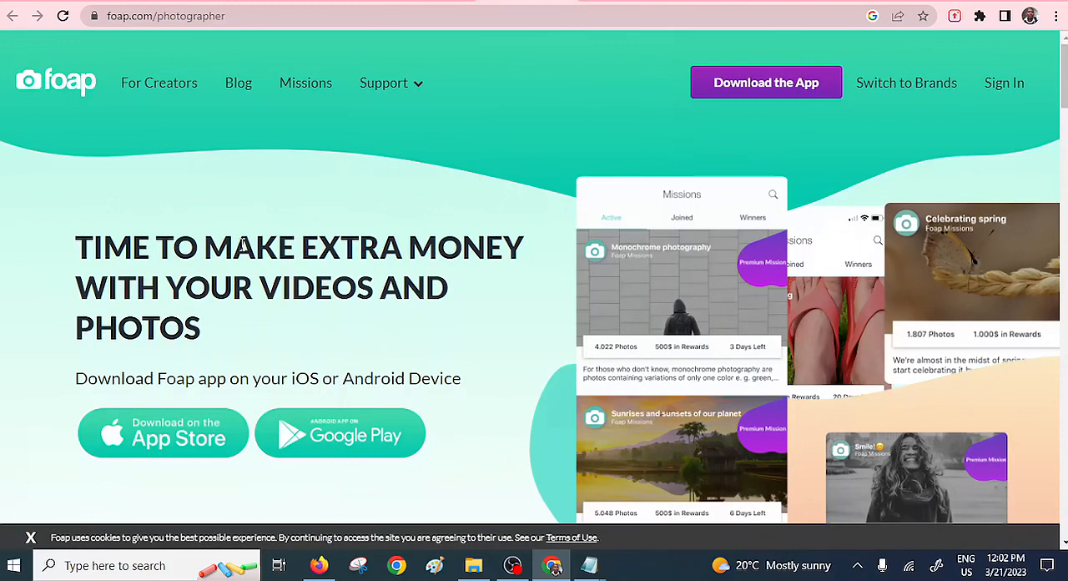
mouse_move(1060, 132)
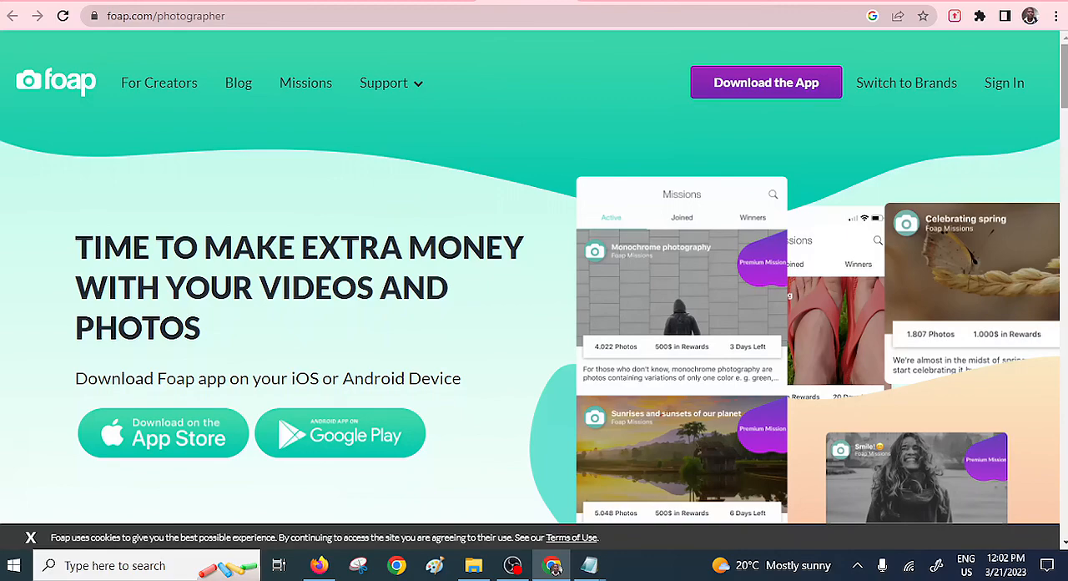
Scroll Foap's photographer page past Missions, the Get it now download links and ABC News video
scroll(down, 3)
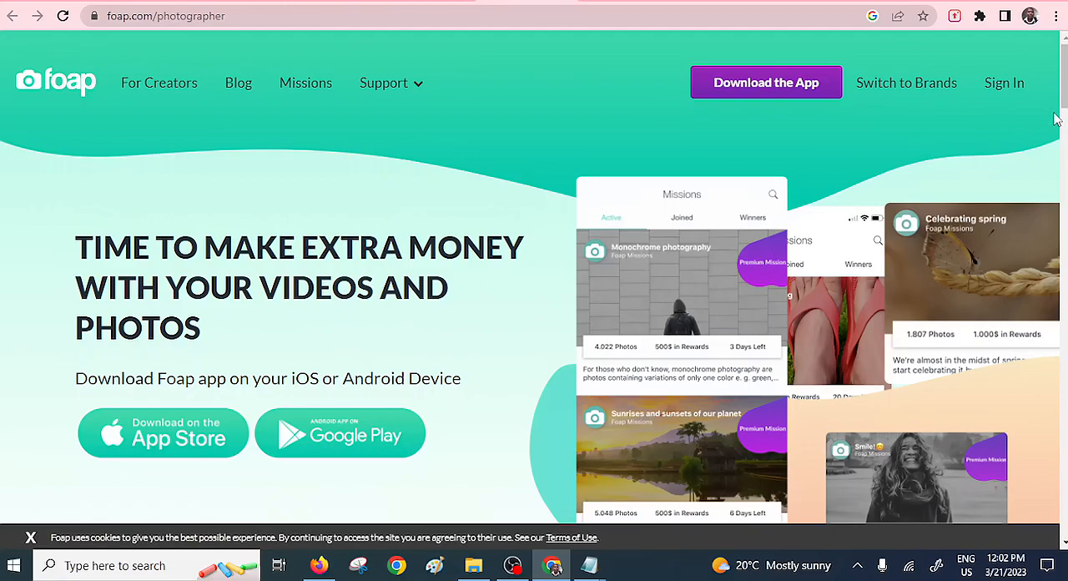
scroll(down, 3)
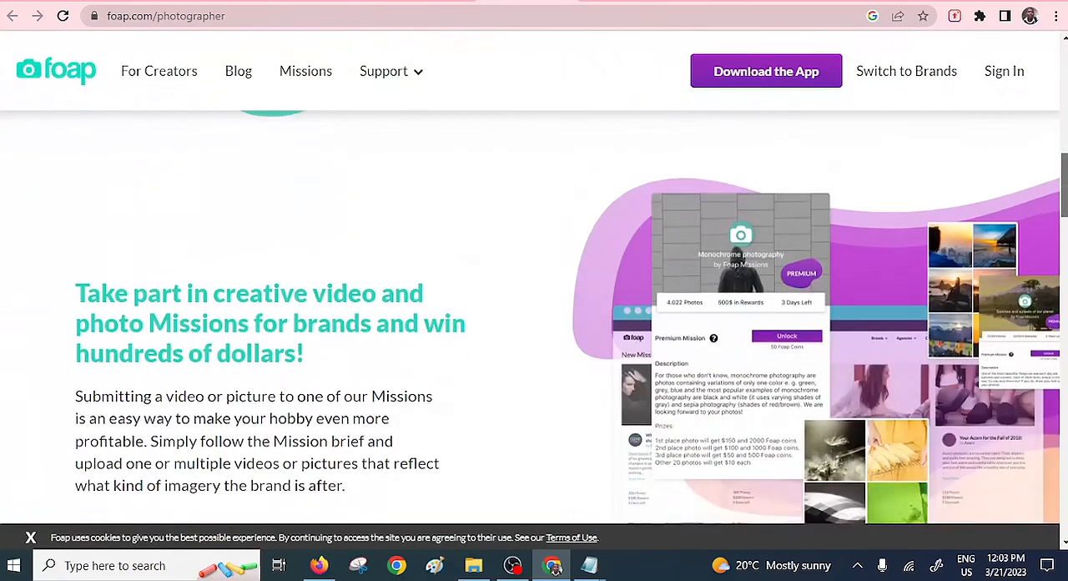
scroll(down, 3)
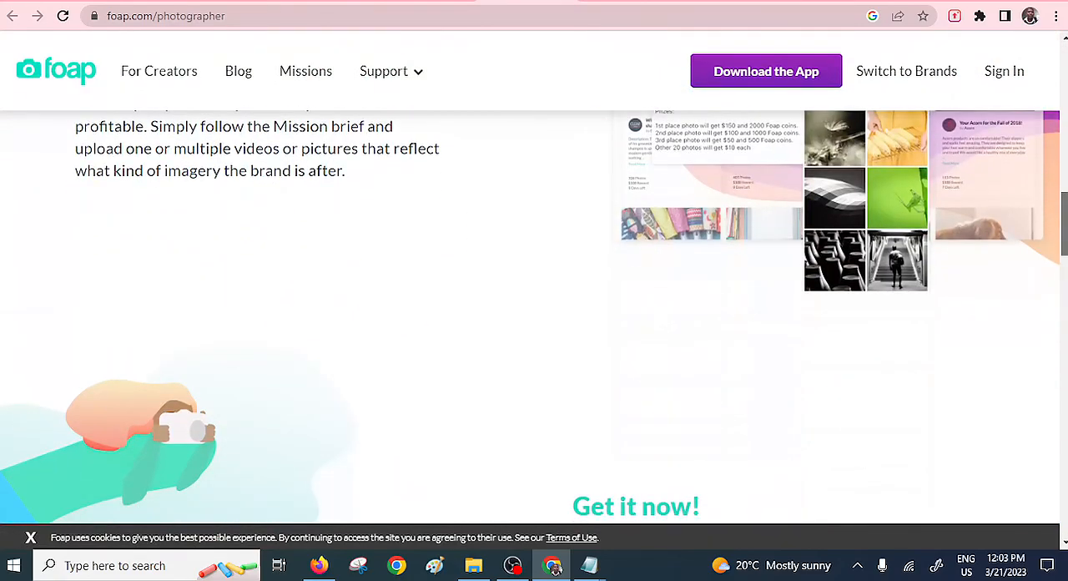
scroll(down, 3)
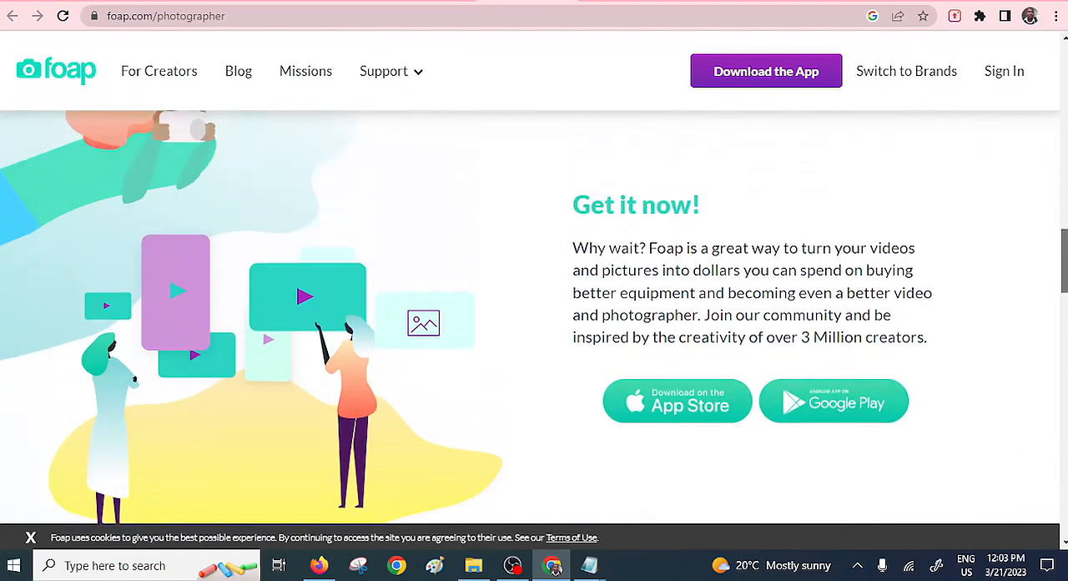
scroll(down, 3)
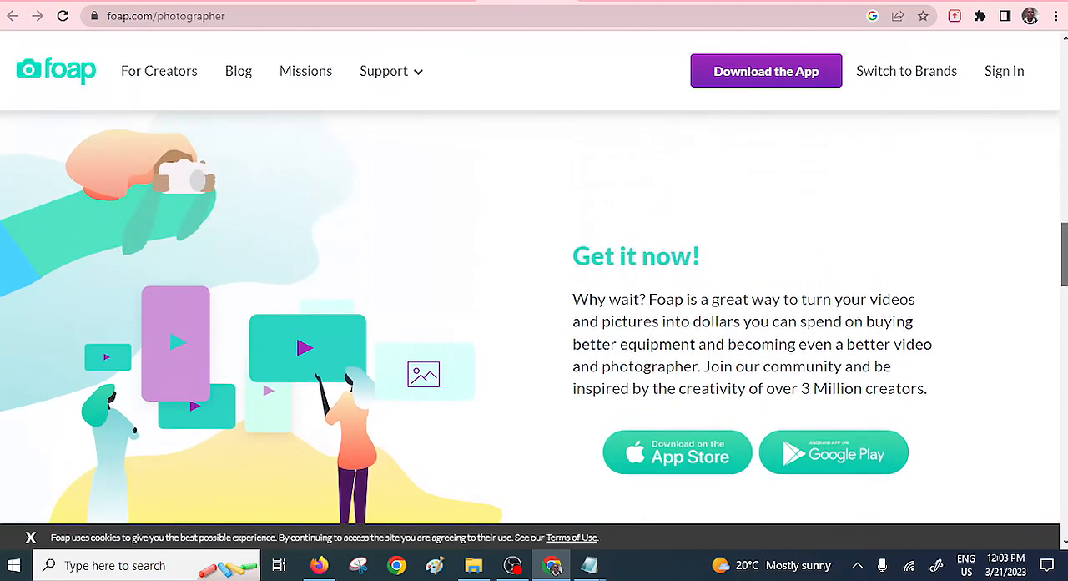
scroll(down, 3)
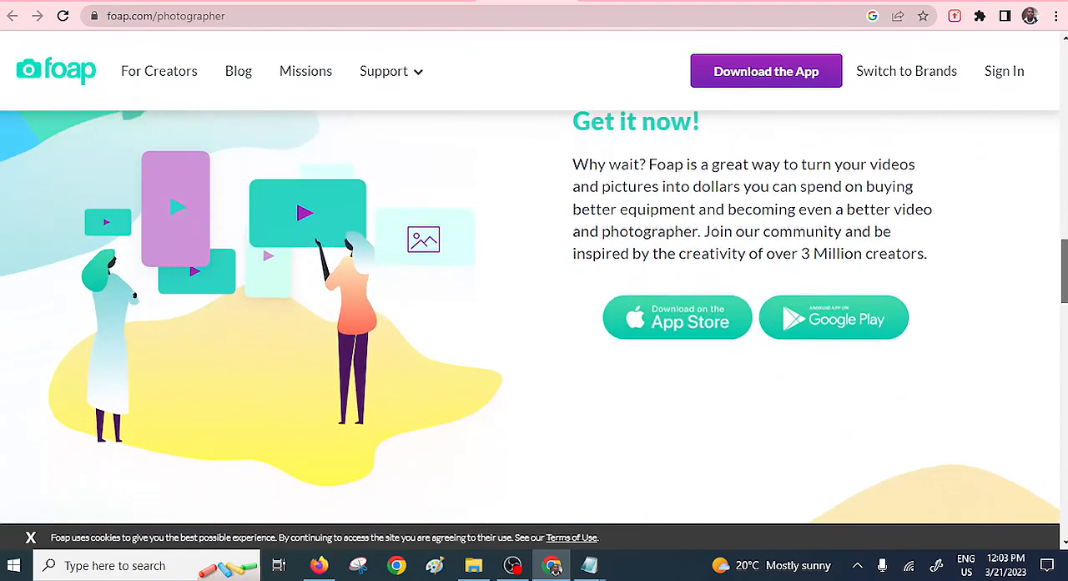
scroll(down, 3)
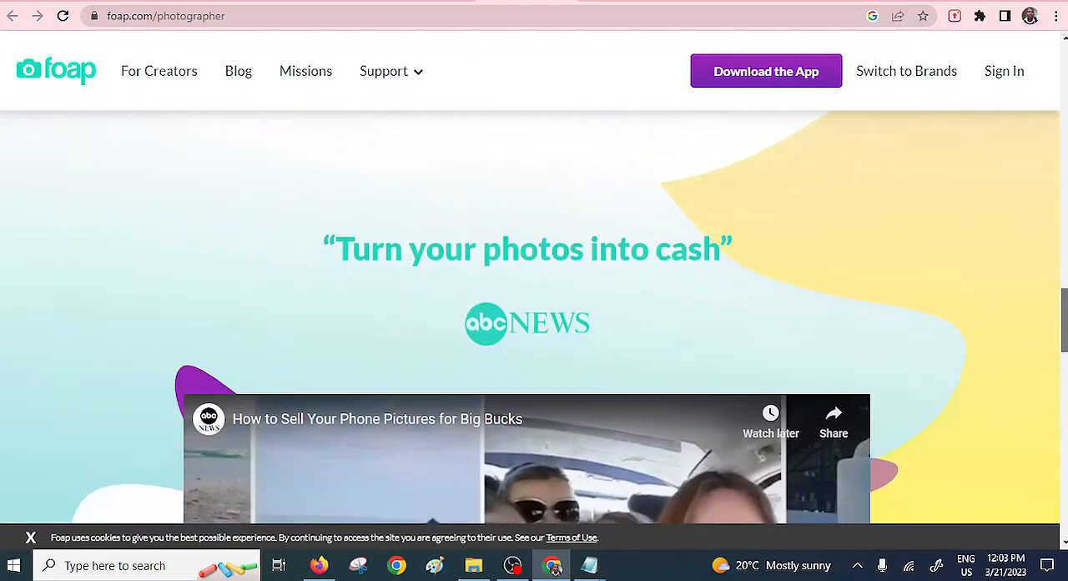
scroll(down, 3)
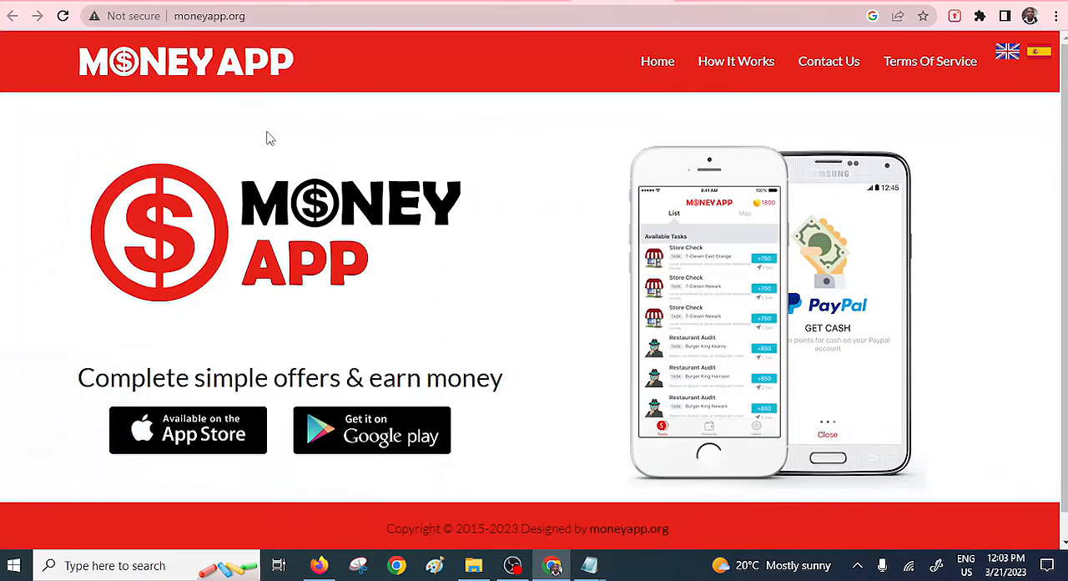
mouse_move(917, 138)
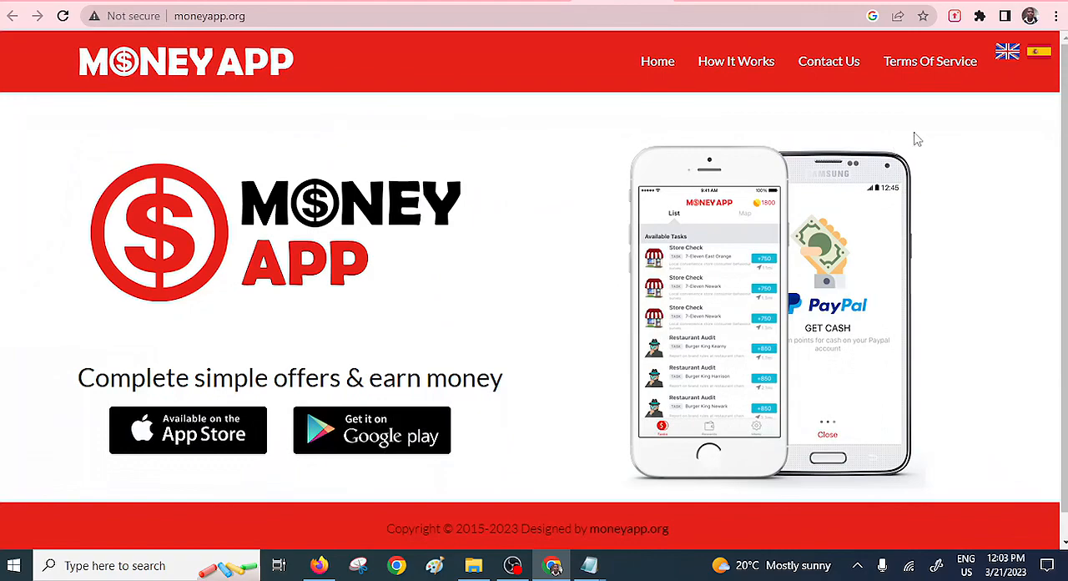
Show MoneyApp's How It Works steps: earn credit, cash out via PayPal, enjoy your money
scroll(down, 3)
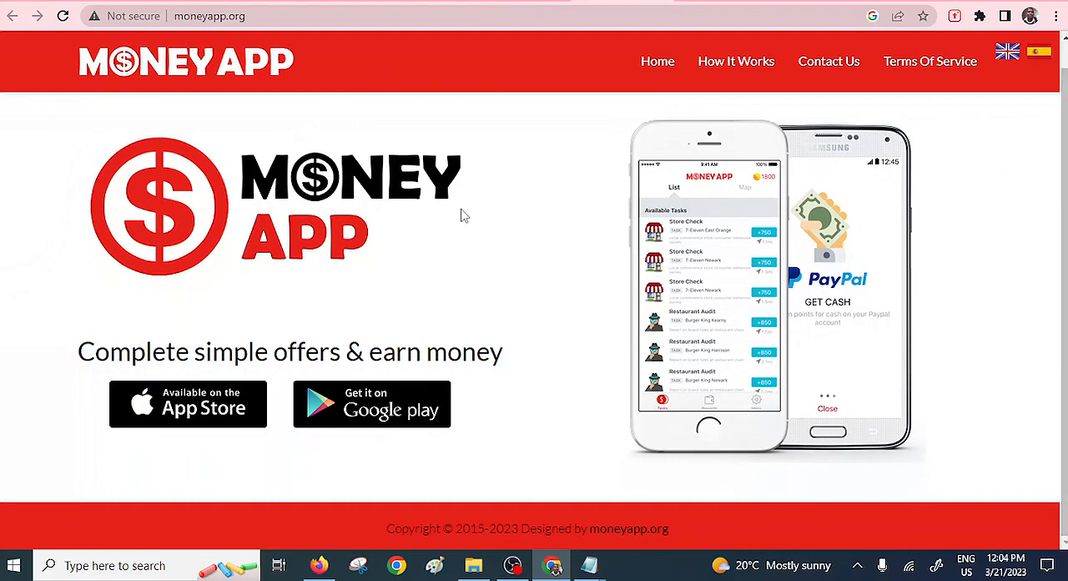
click(736, 60)
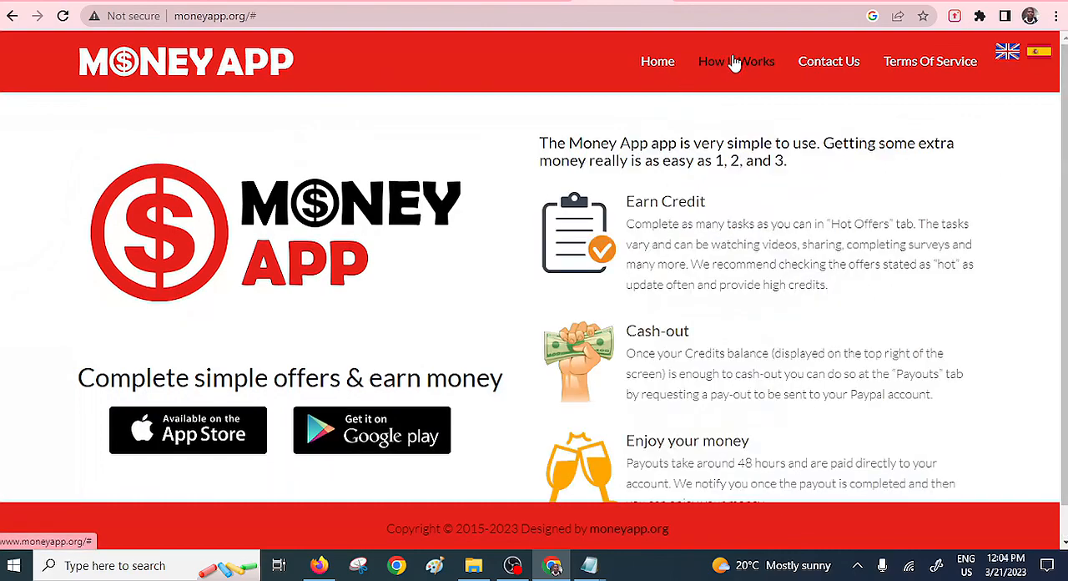
mouse_move(689, 269)
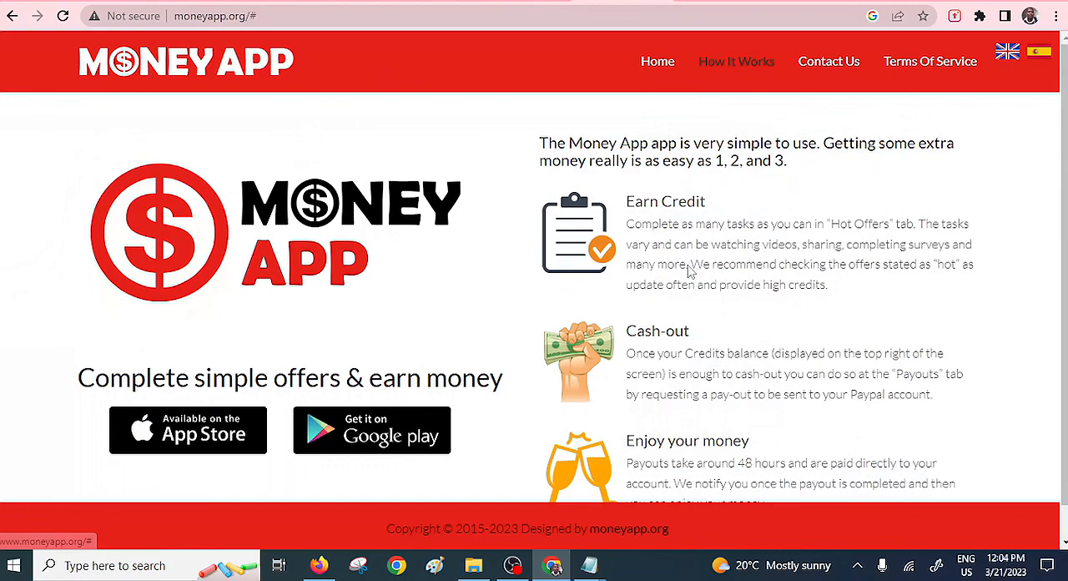
mouse_move(384, 438)
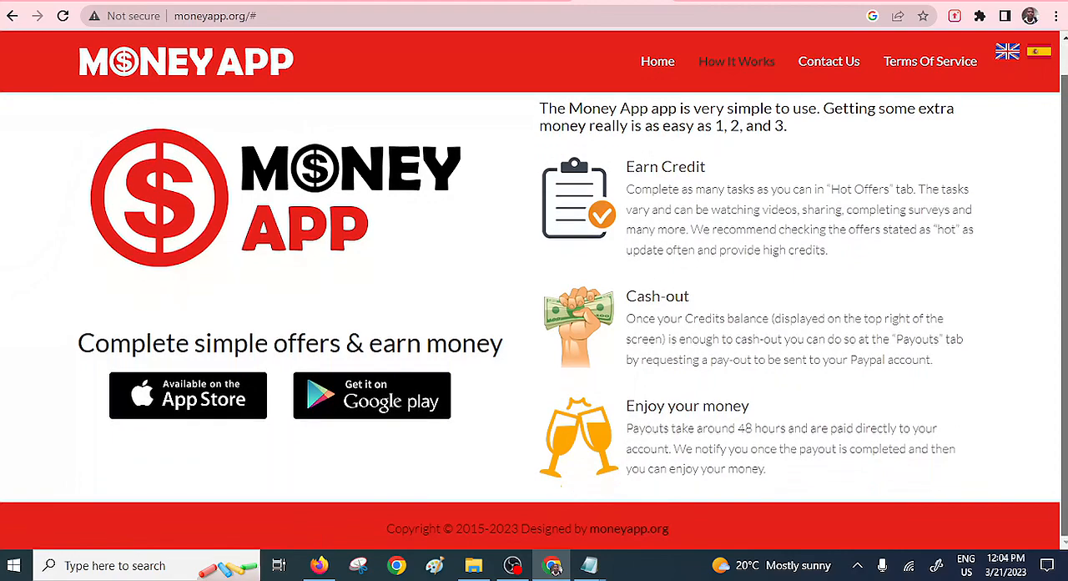
mouse_move(932, 171)
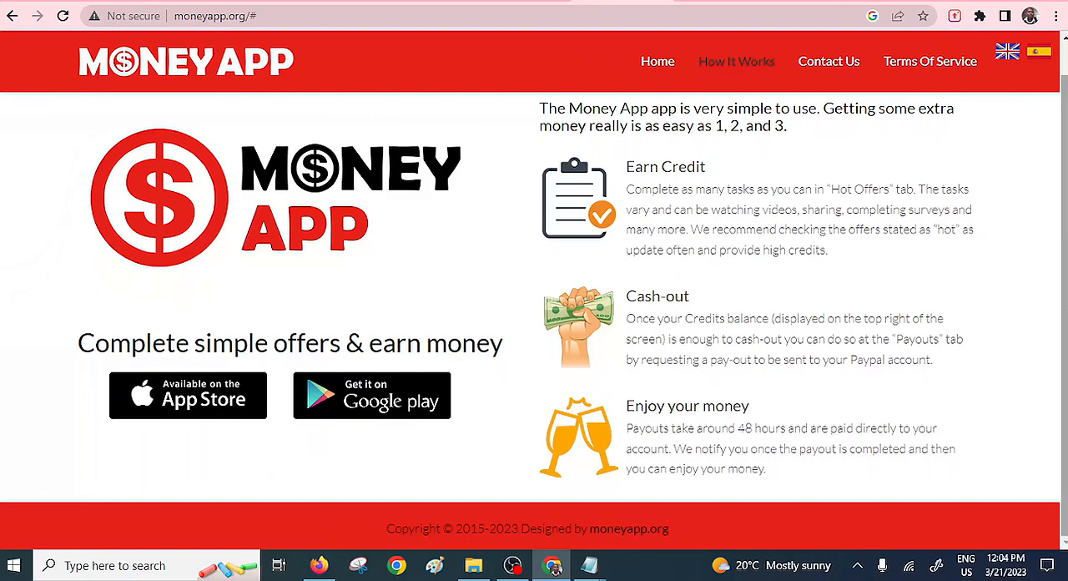
scroll(down, 3)
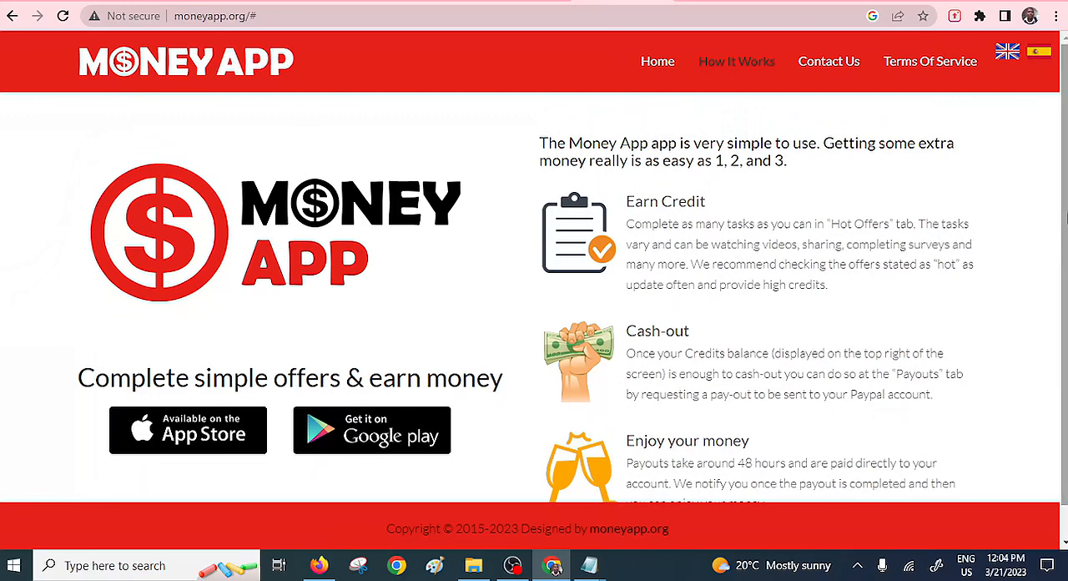
scroll(down, 3)
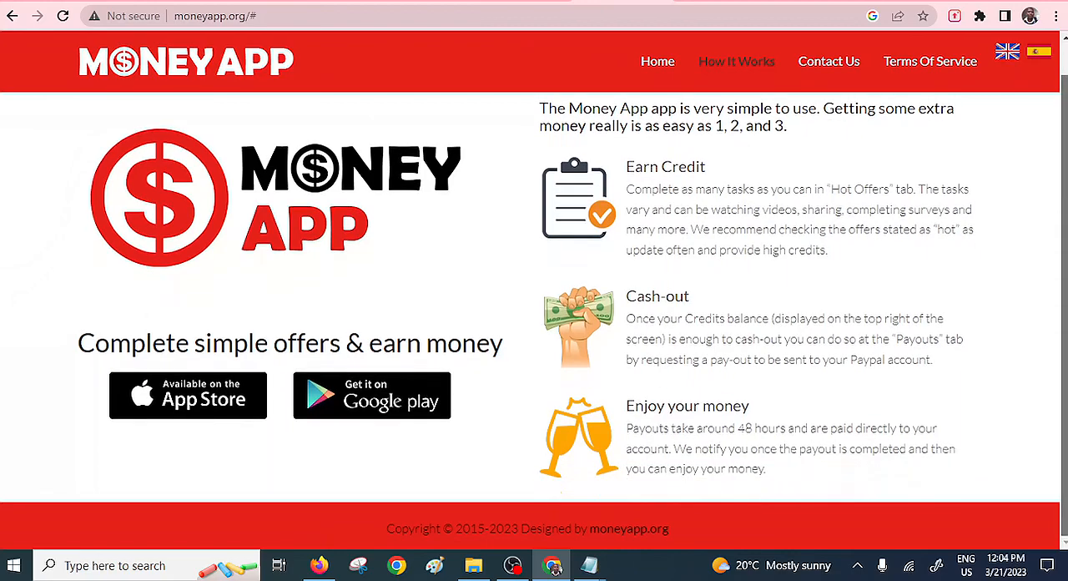
scroll(down, 3)
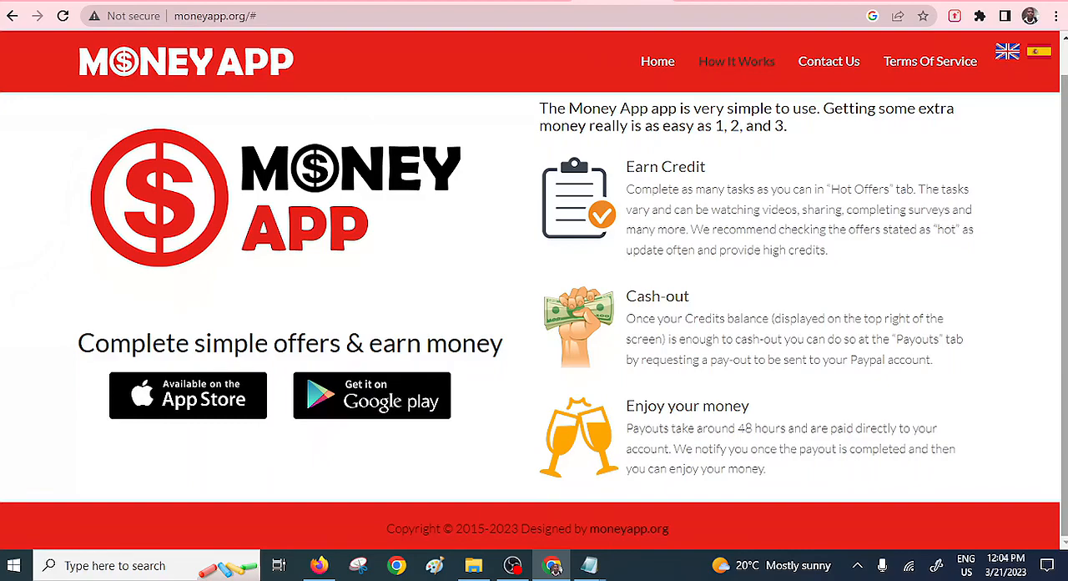
scroll(down, 3)
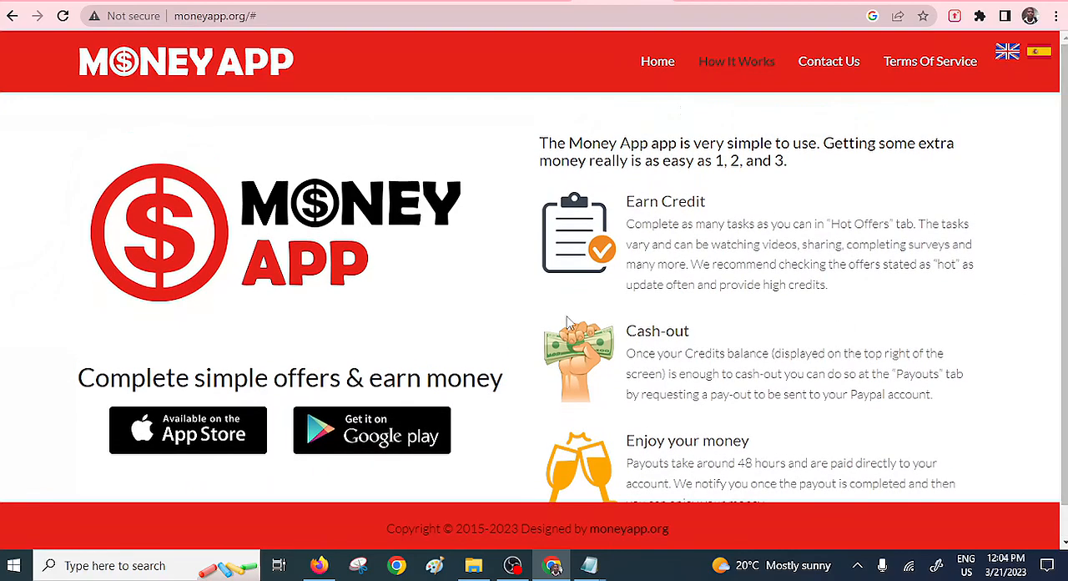
mouse_move(551, 218)
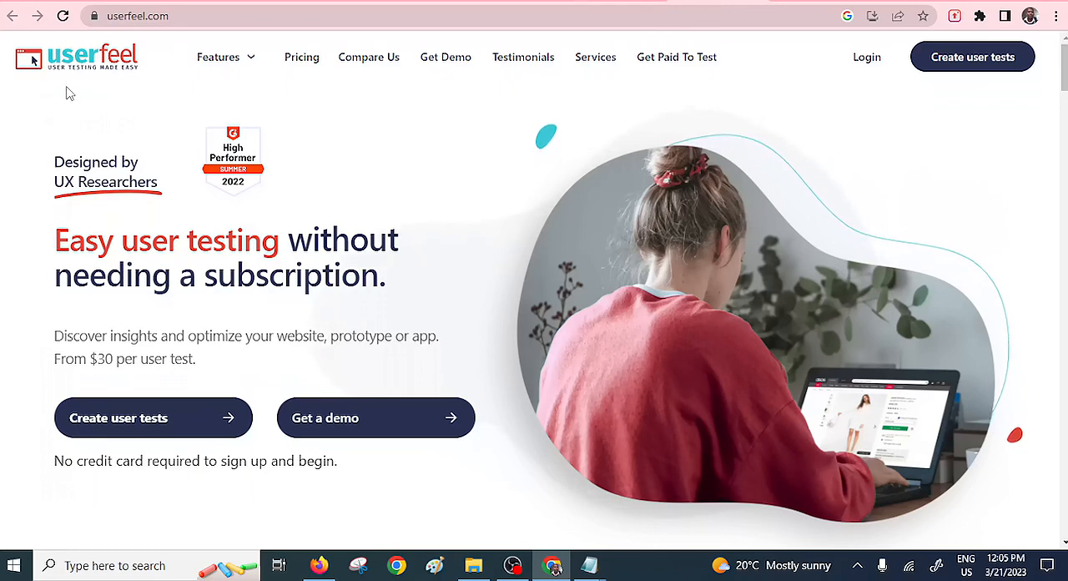
mouse_move(294, 259)
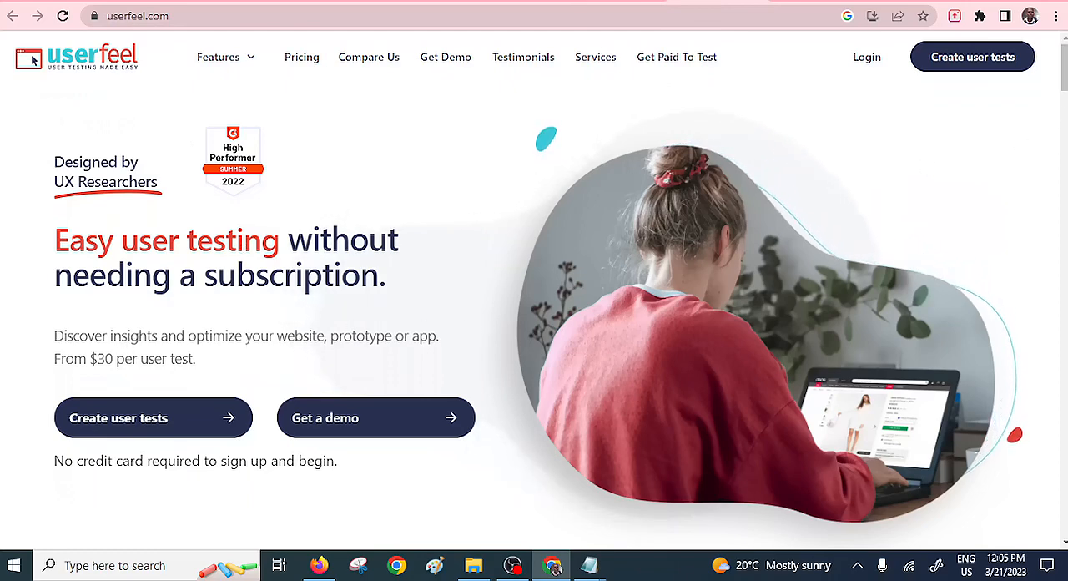
Review Userfeel's pricing comparison against UserTesting, UserZoom and Userlytics, then choose Get Paid To Test
scroll(down, 3)
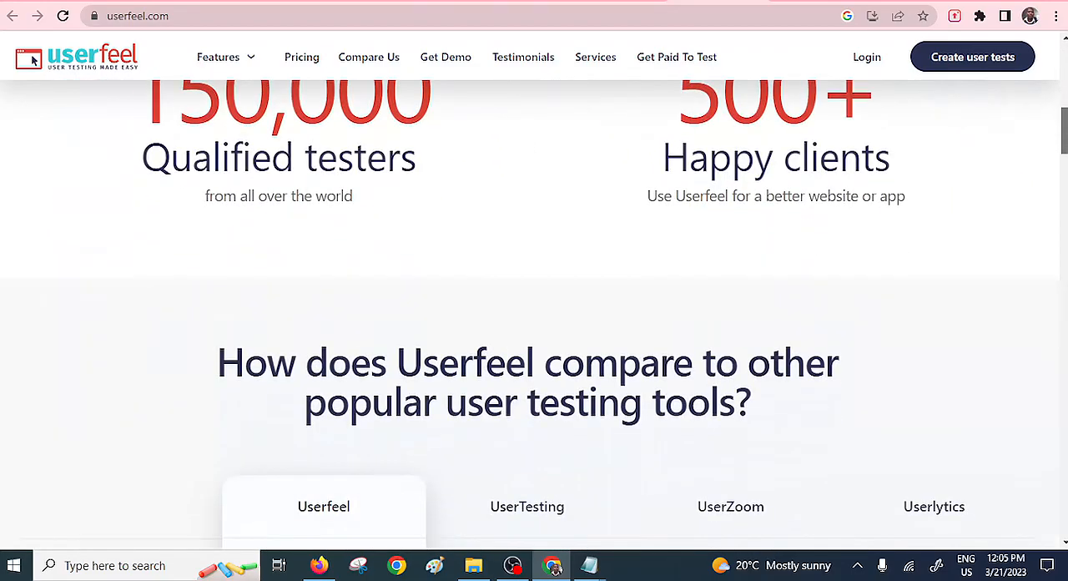
scroll(down, 3)
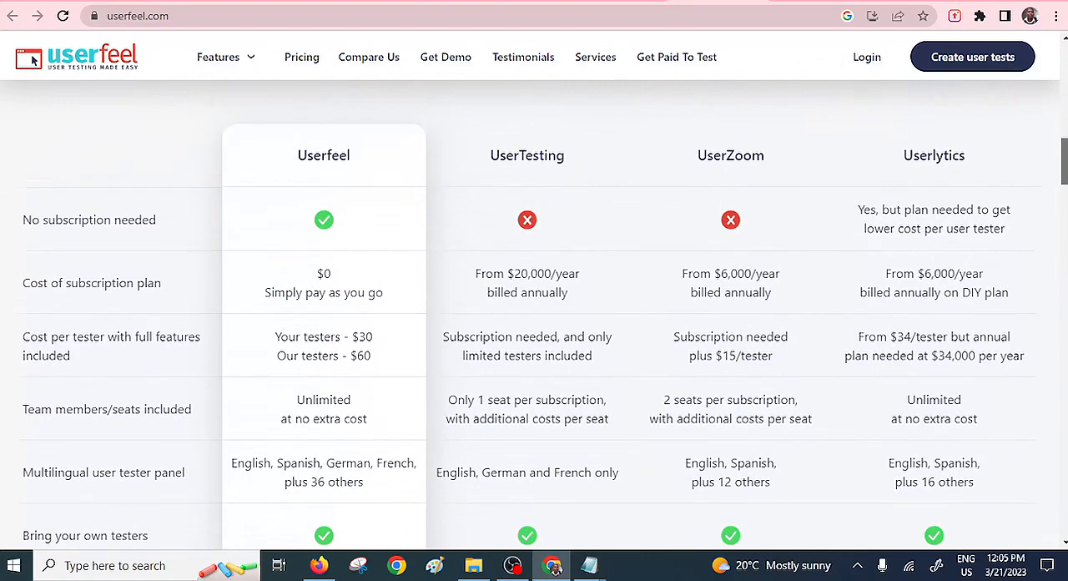
scroll(down, 3)
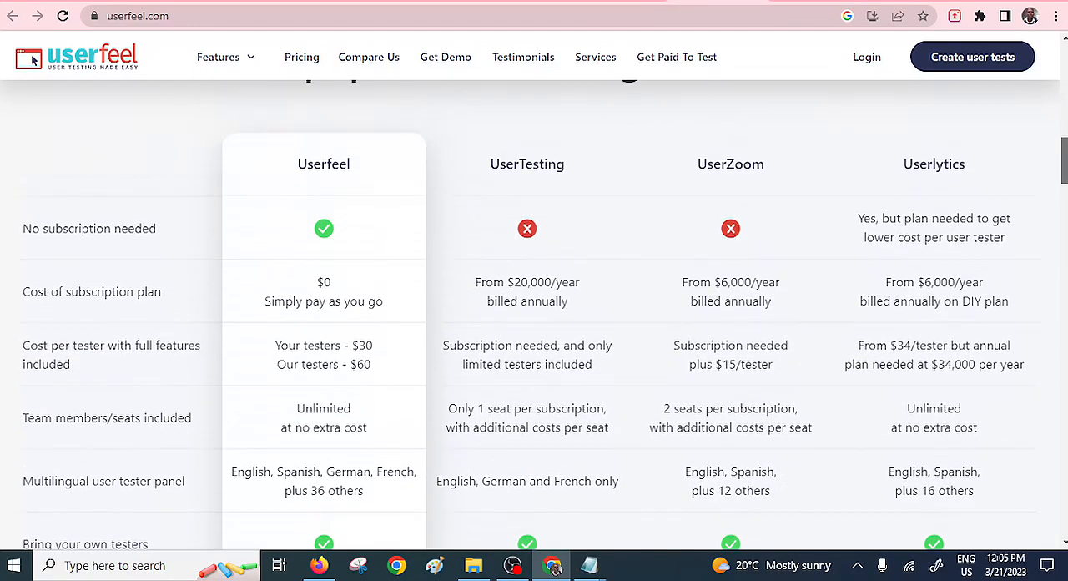
scroll(down, 3)
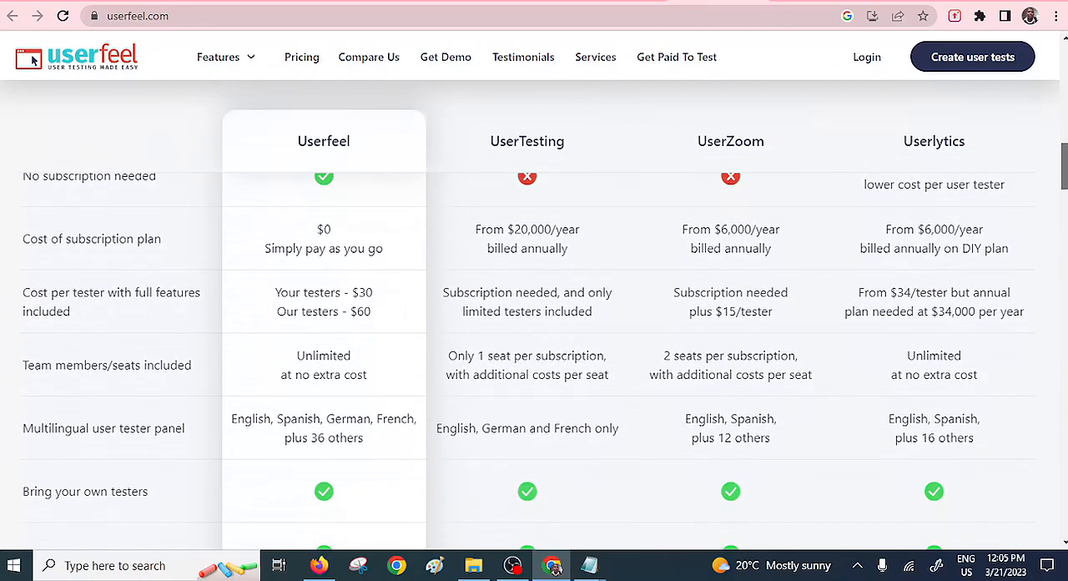
scroll(down, 3)
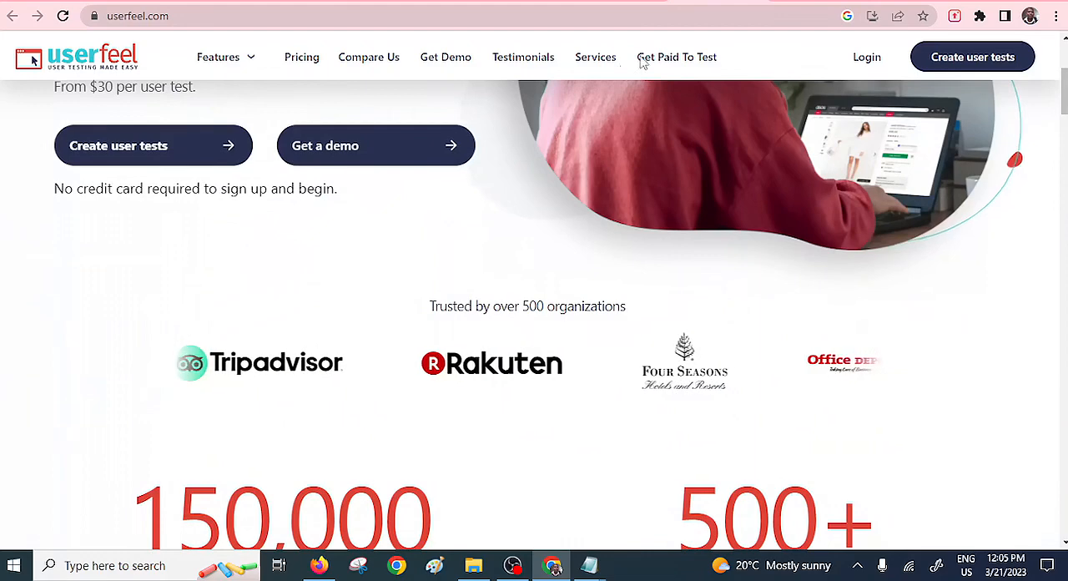
click(677, 57)
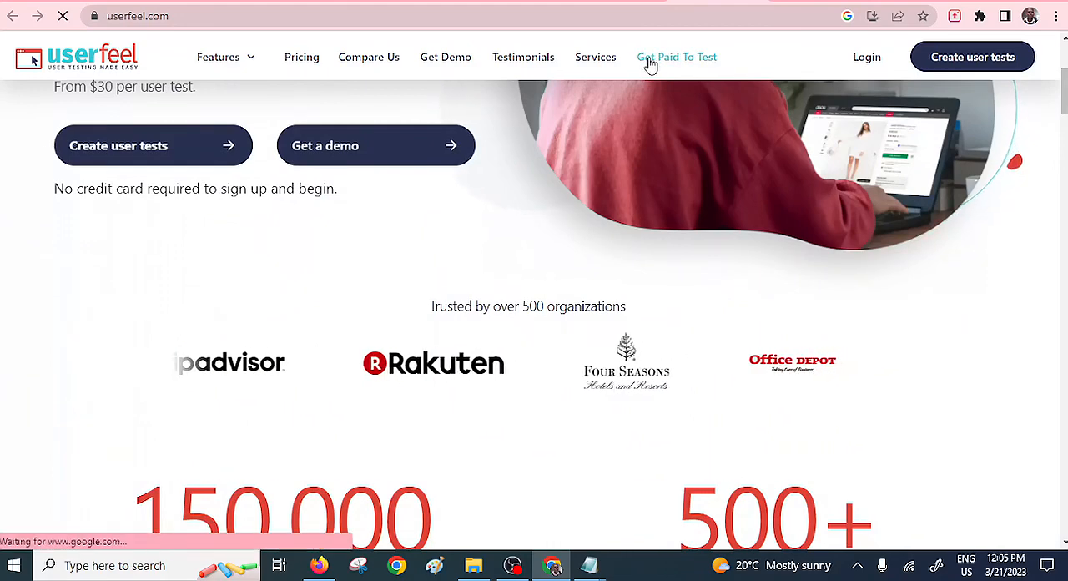
Open Userfeel's tester FAQ page and scroll through the $3–$30 pay info, training video and questions
click(677, 57)
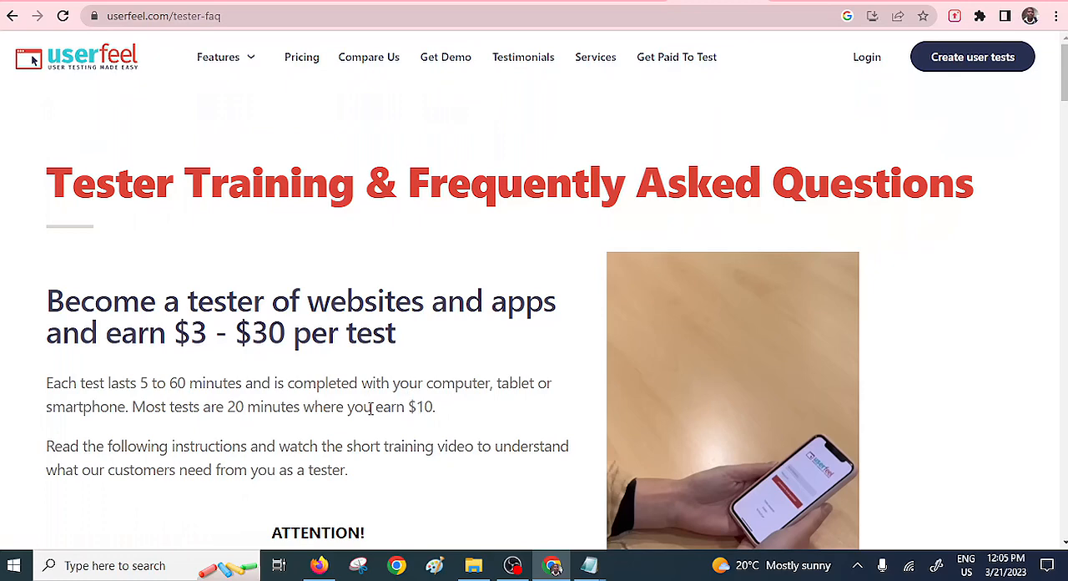
mouse_move(249, 418)
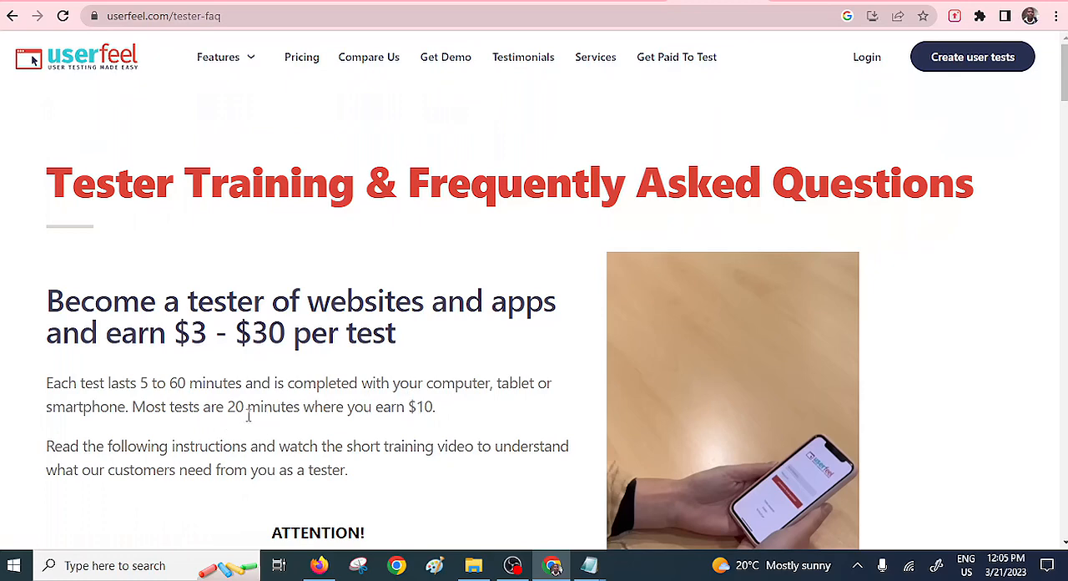
mouse_move(438, 418)
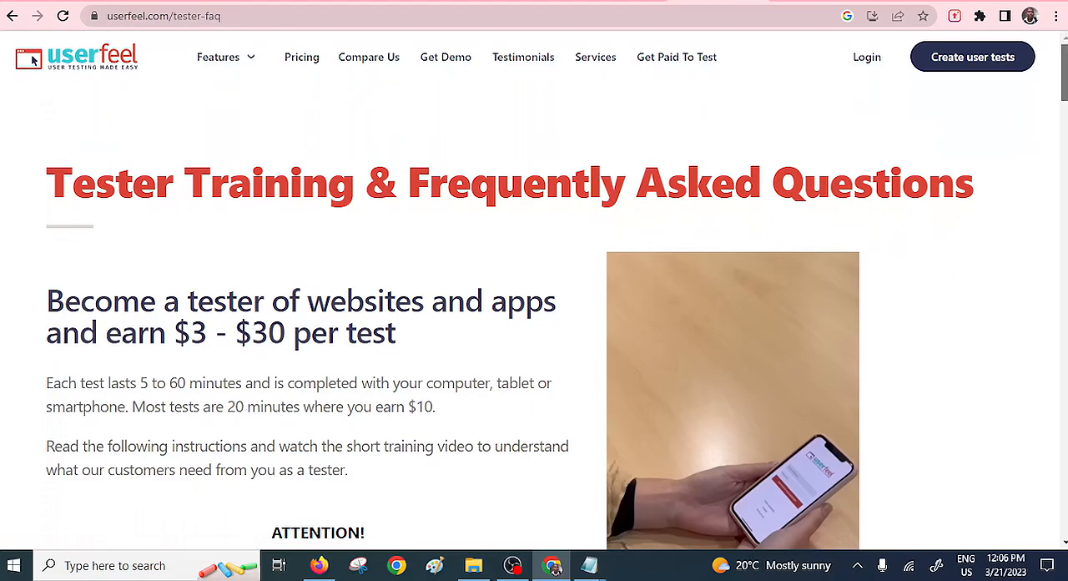
scroll(down, 3)
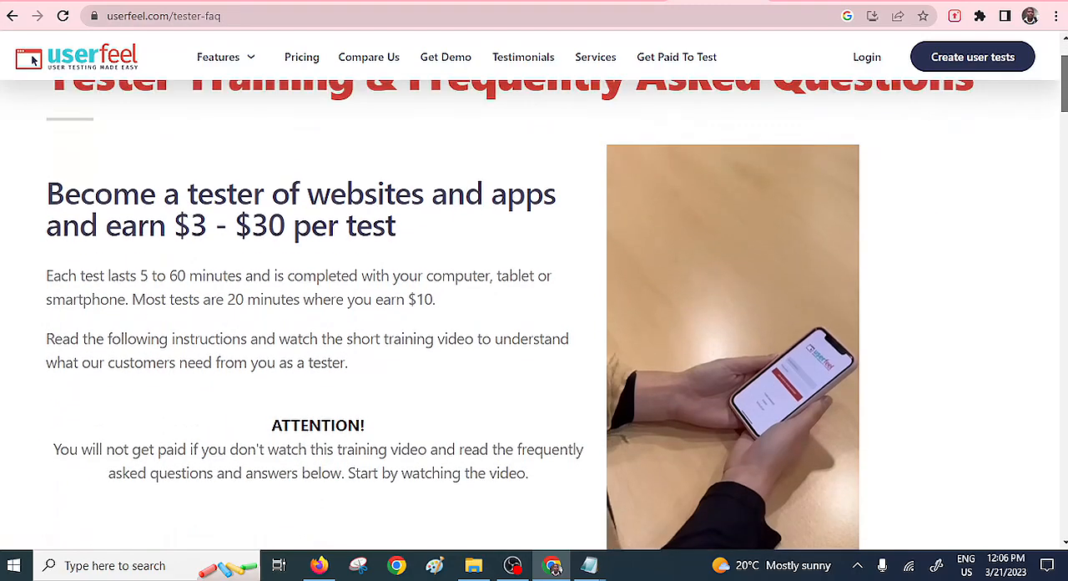
scroll(down, 3)
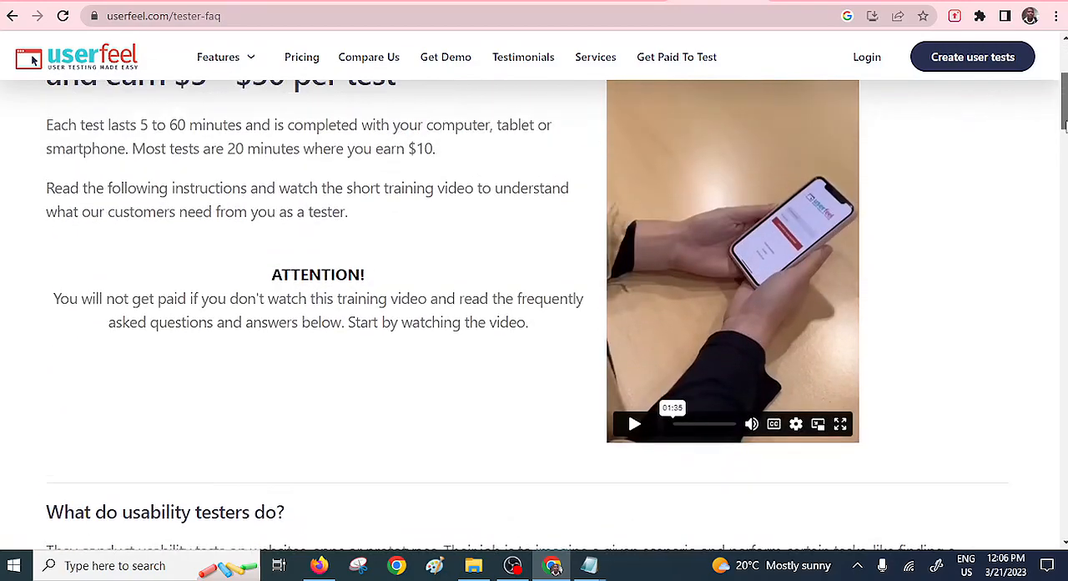
scroll(down, 3)
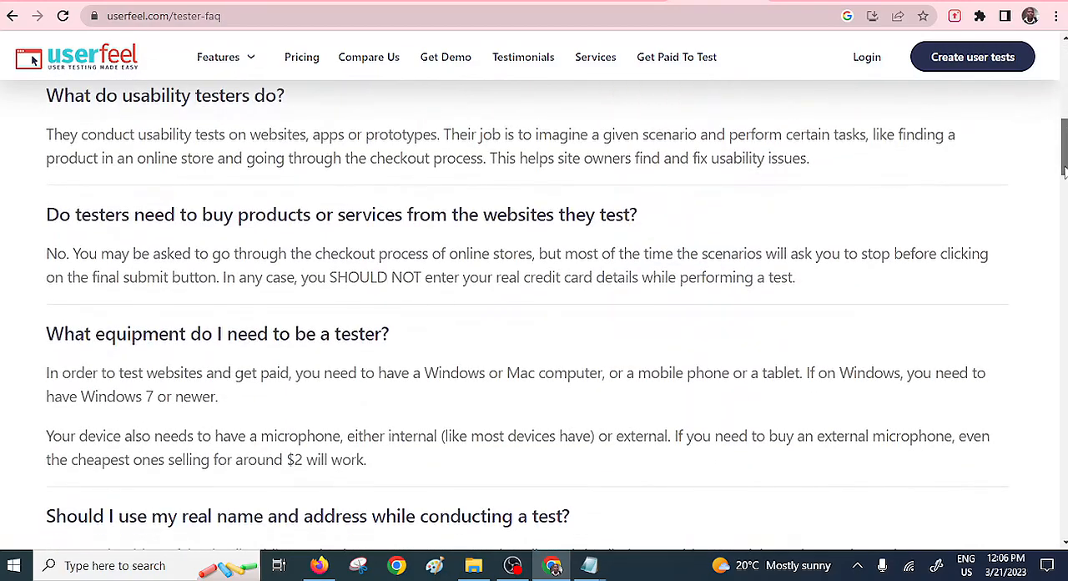
scroll(down, 3)
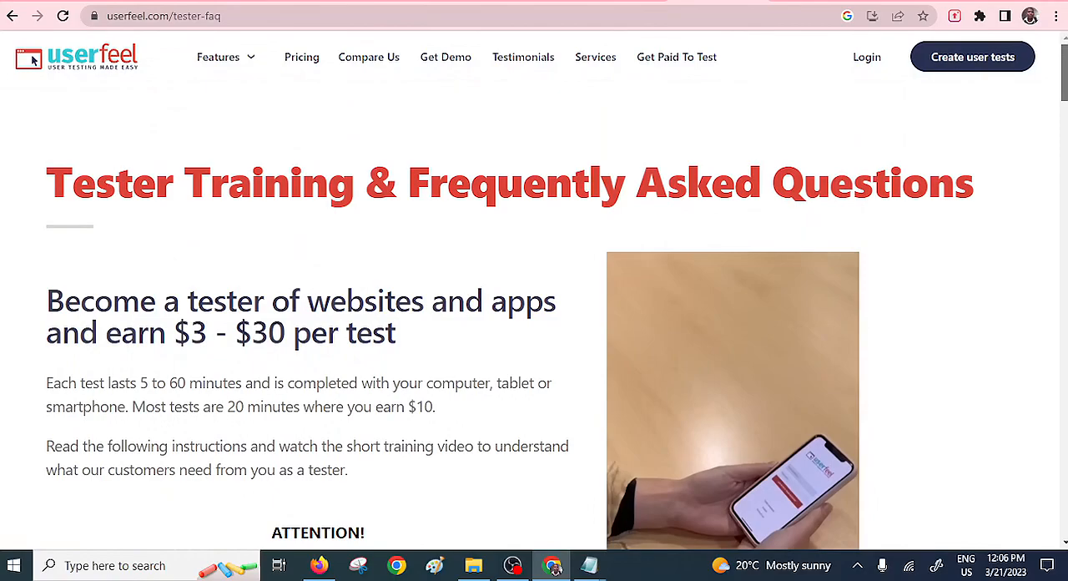
scroll(down, 3)
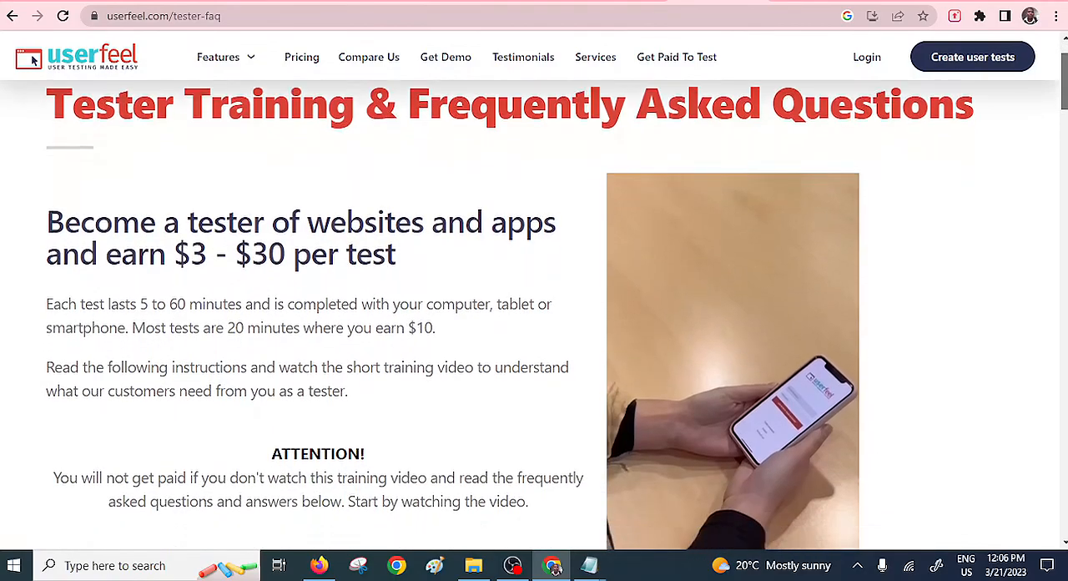
scroll(down, 3)
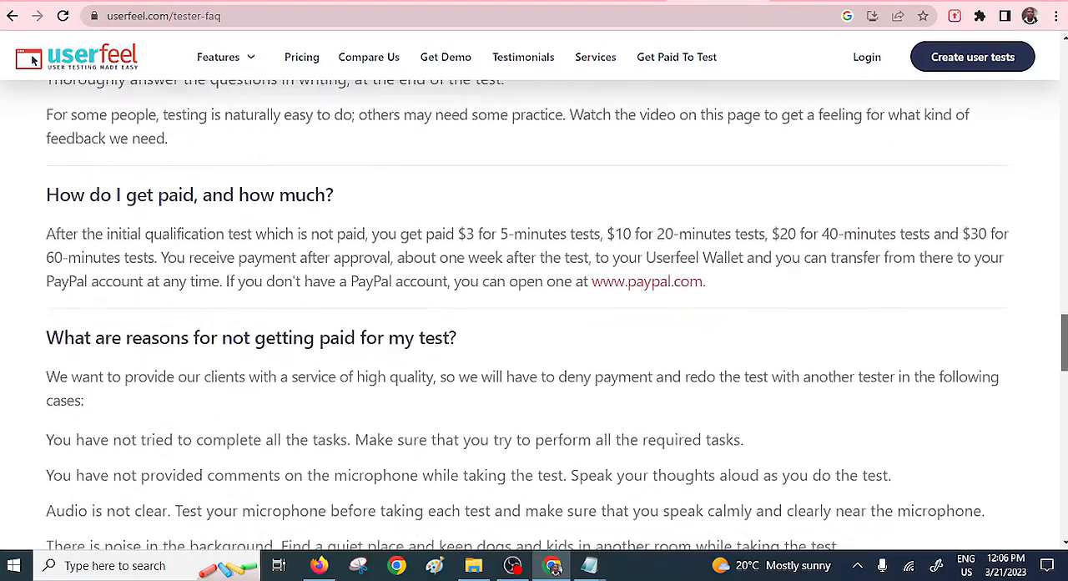
scroll(down, 3)
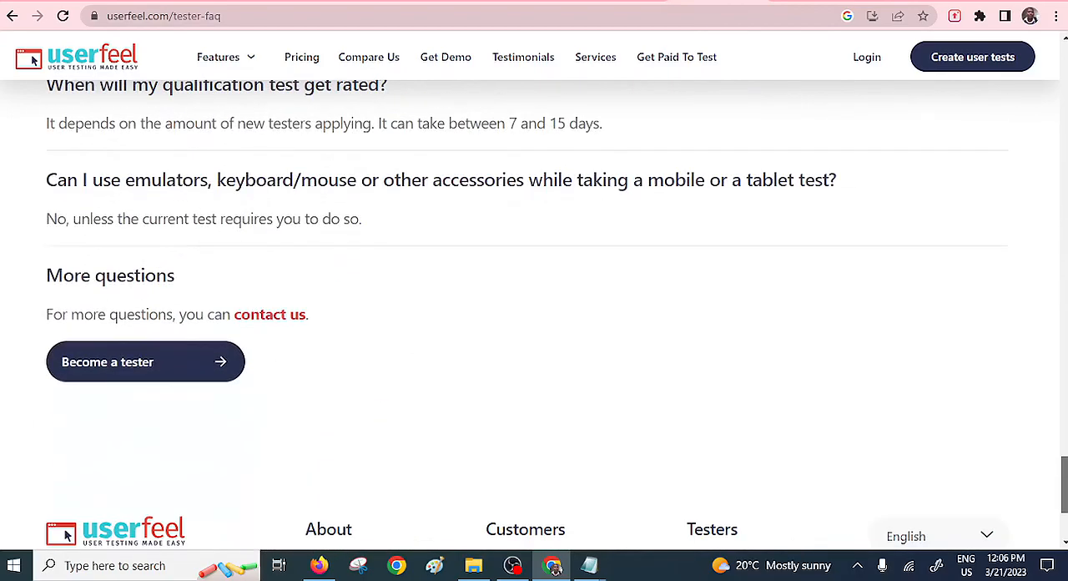
scroll(down, 3)
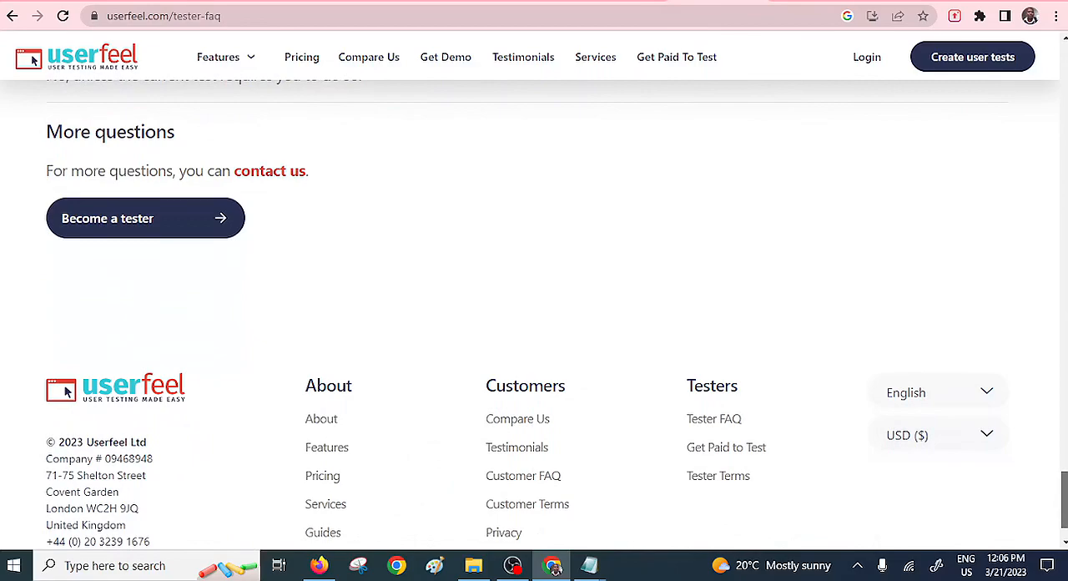
scroll(down, 3)
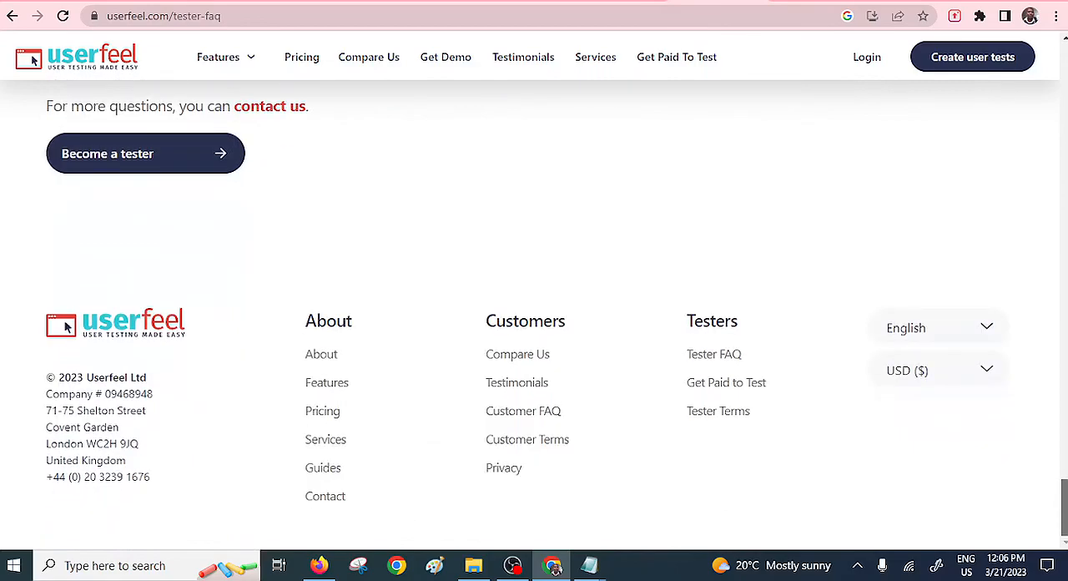
scroll(up, 3)
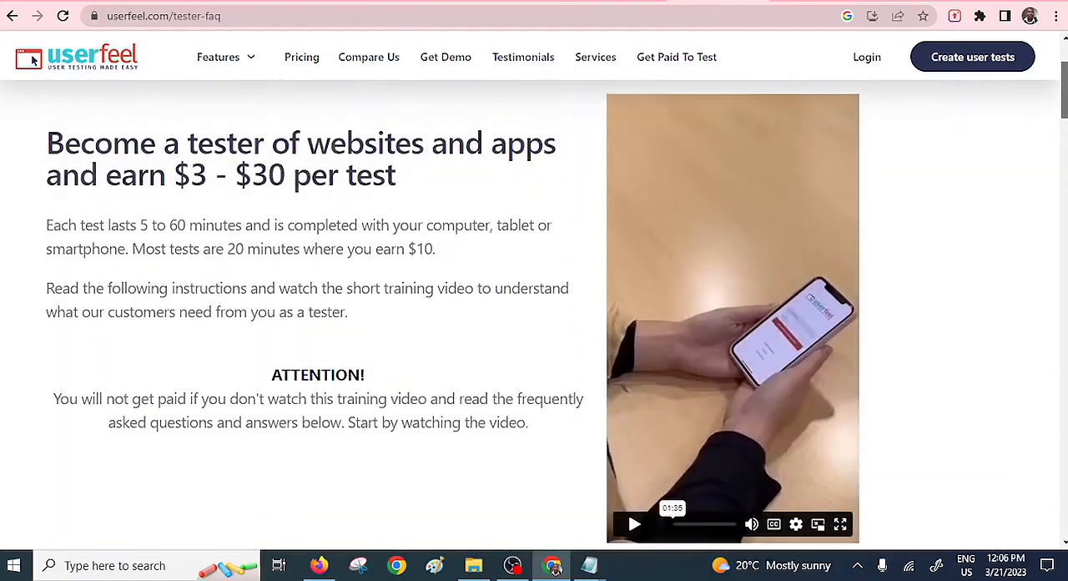
scroll(down, 3)
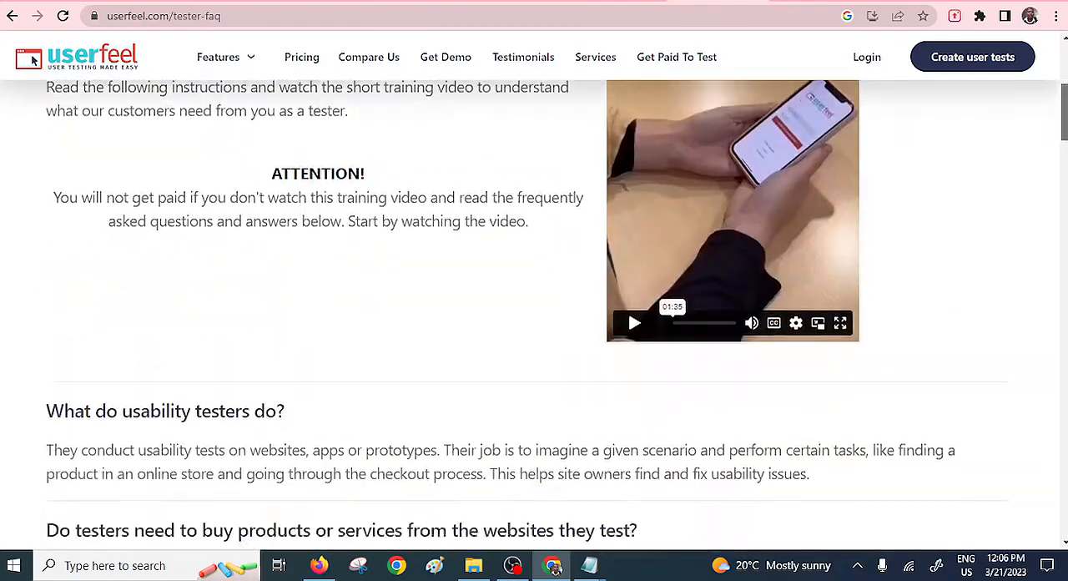
scroll(down, 3)
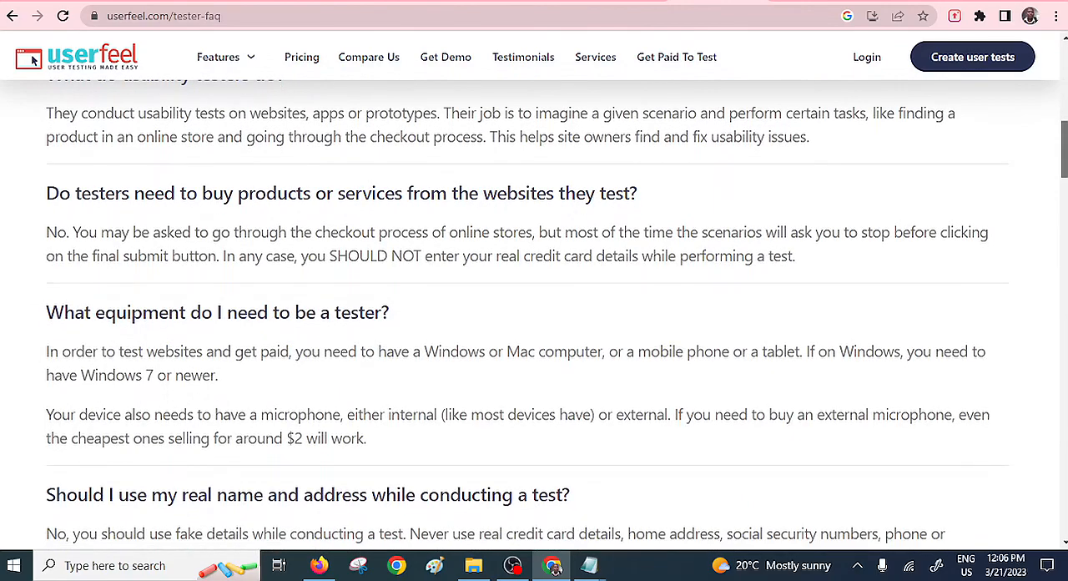
scroll(down, 3)
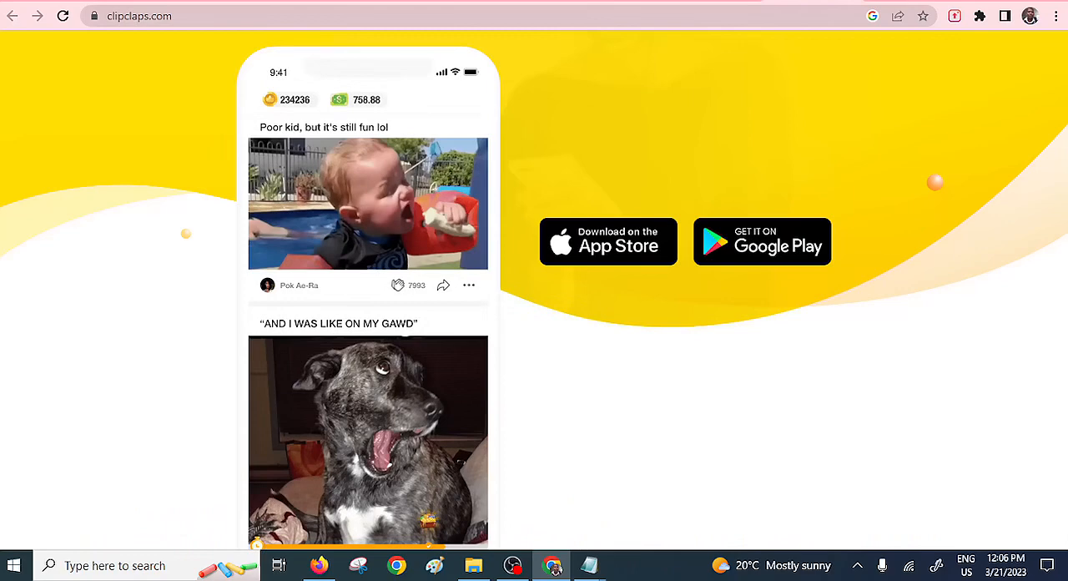
mouse_move(448, 267)
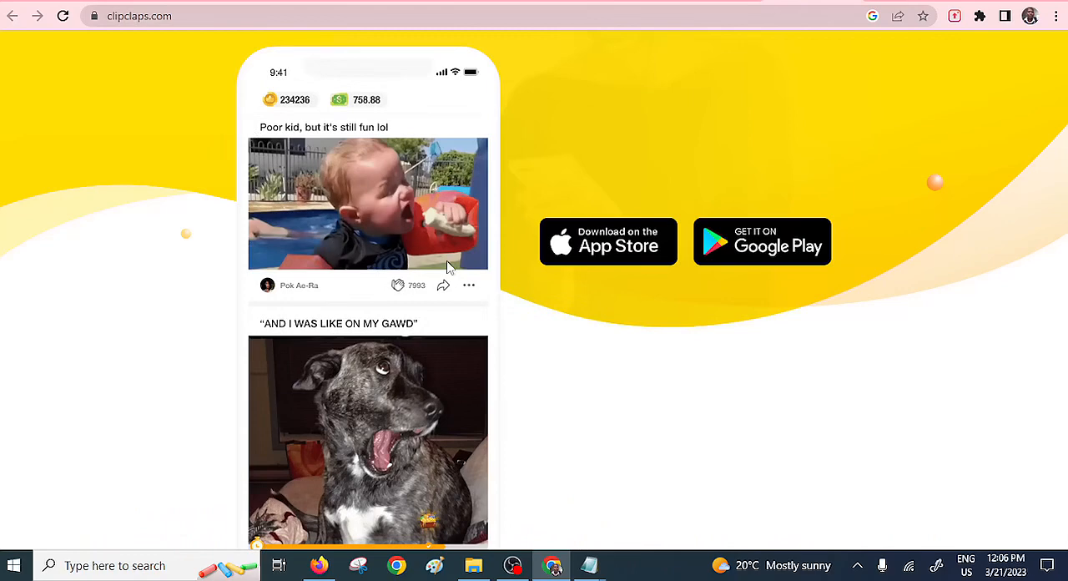
mouse_move(974, 236)
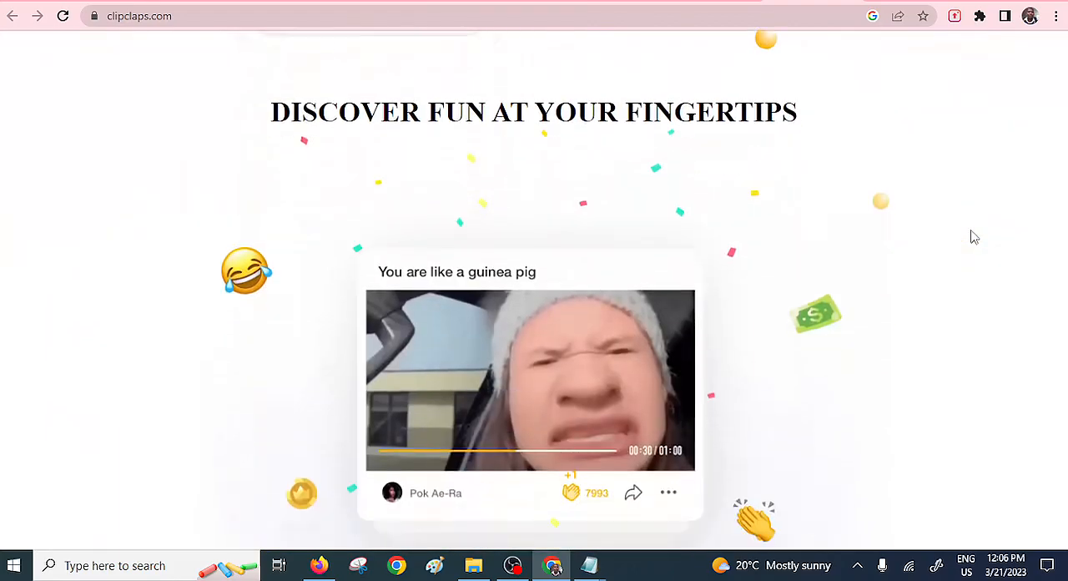
Scroll through ClipClaps' raffles, original content and voting sections down to the app-store downloads
scroll(down, 3)
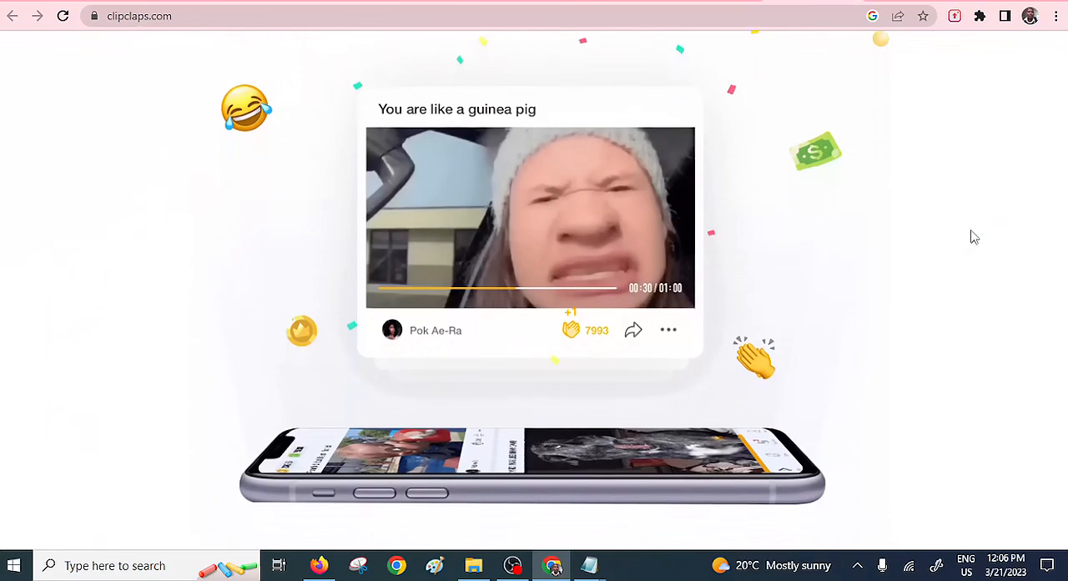
scroll(down, 3)
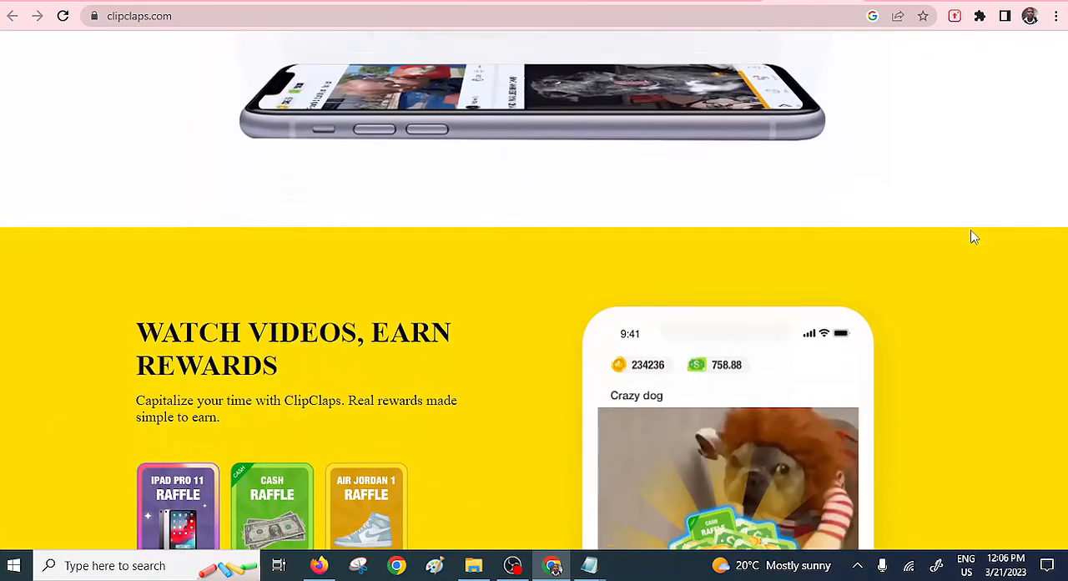
scroll(down, 3)
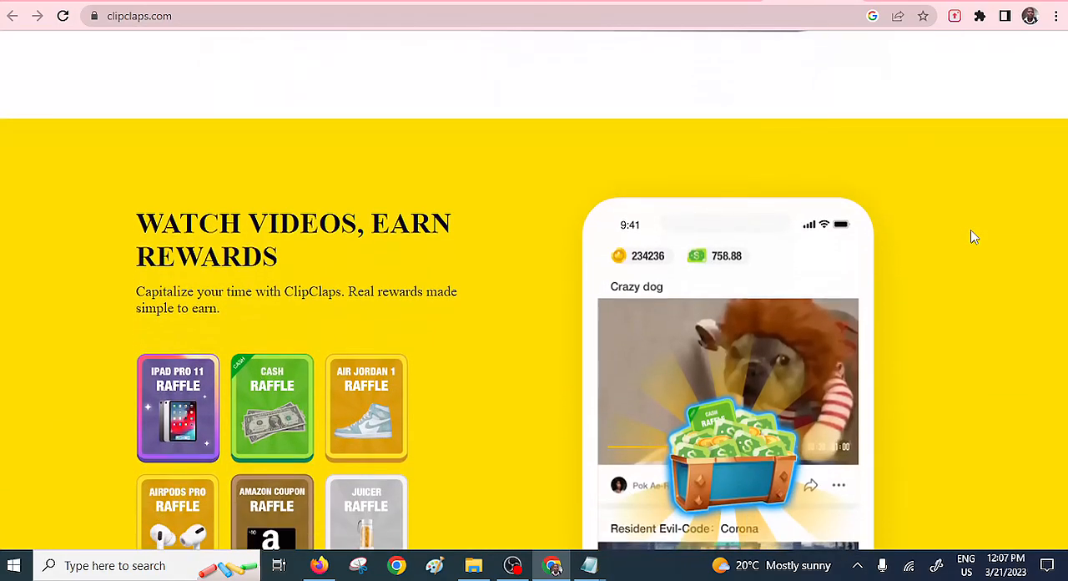
scroll(down, 3)
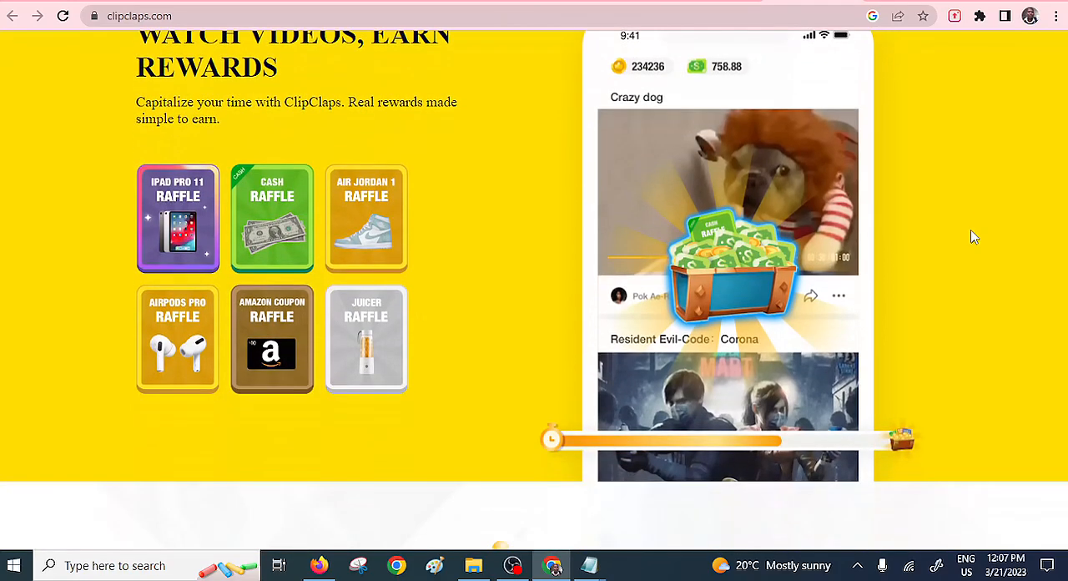
scroll(down, 3)
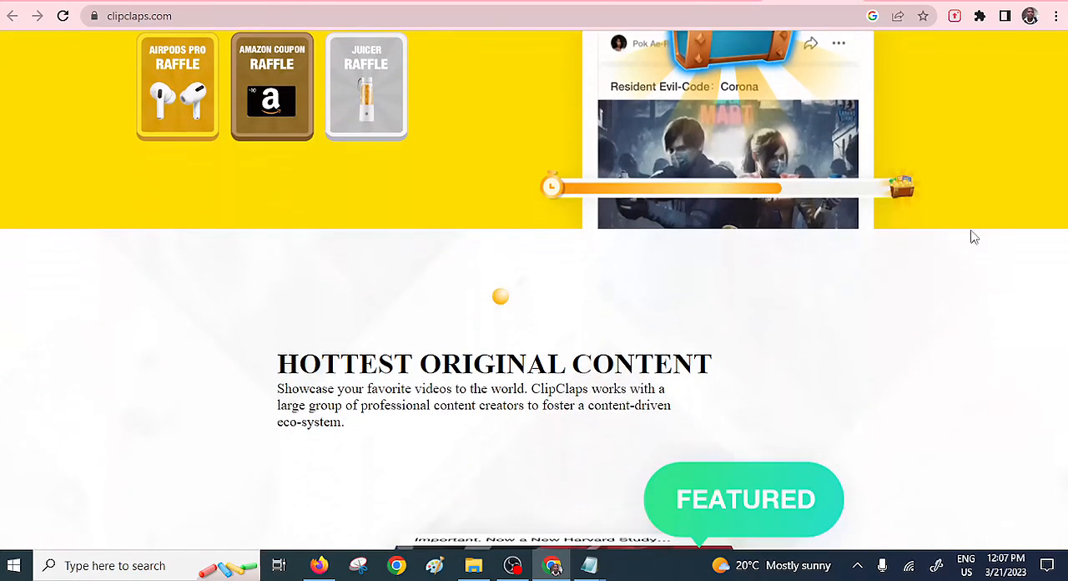
scroll(down, 3)
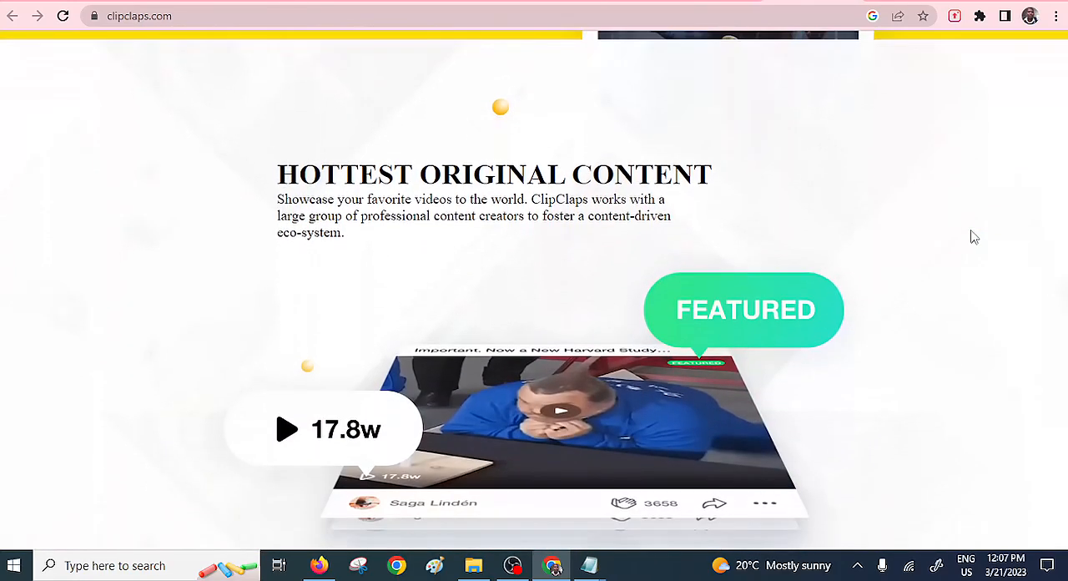
scroll(down, 3)
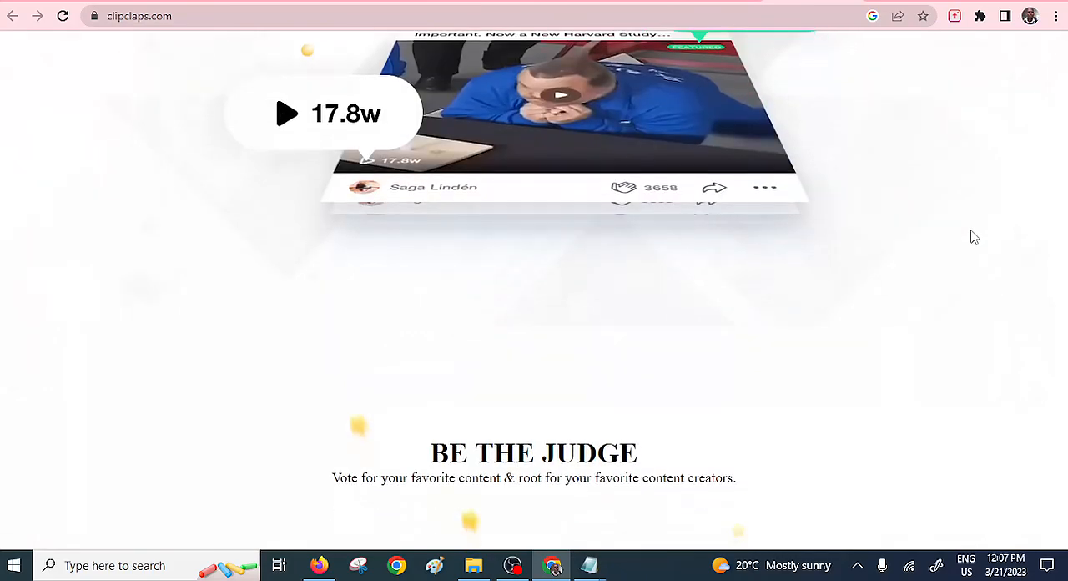
scroll(down, 3)
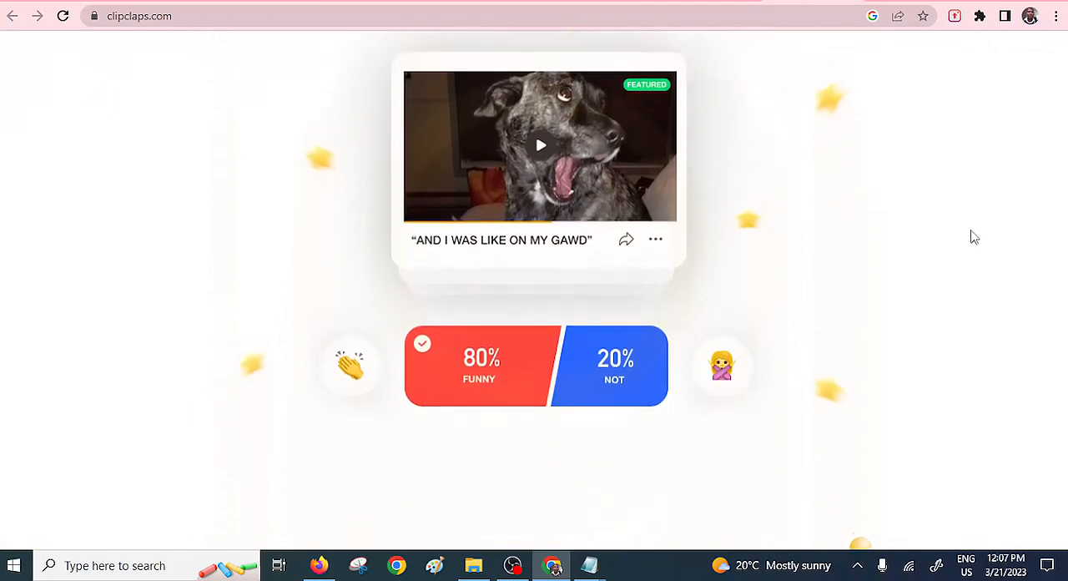
scroll(down, 3)
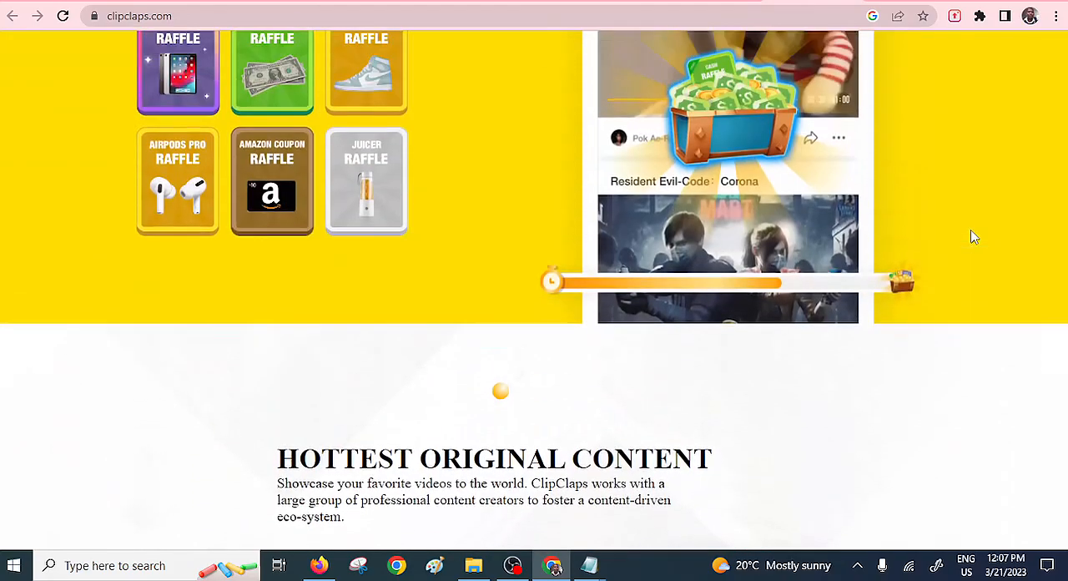
scroll(down, 3)
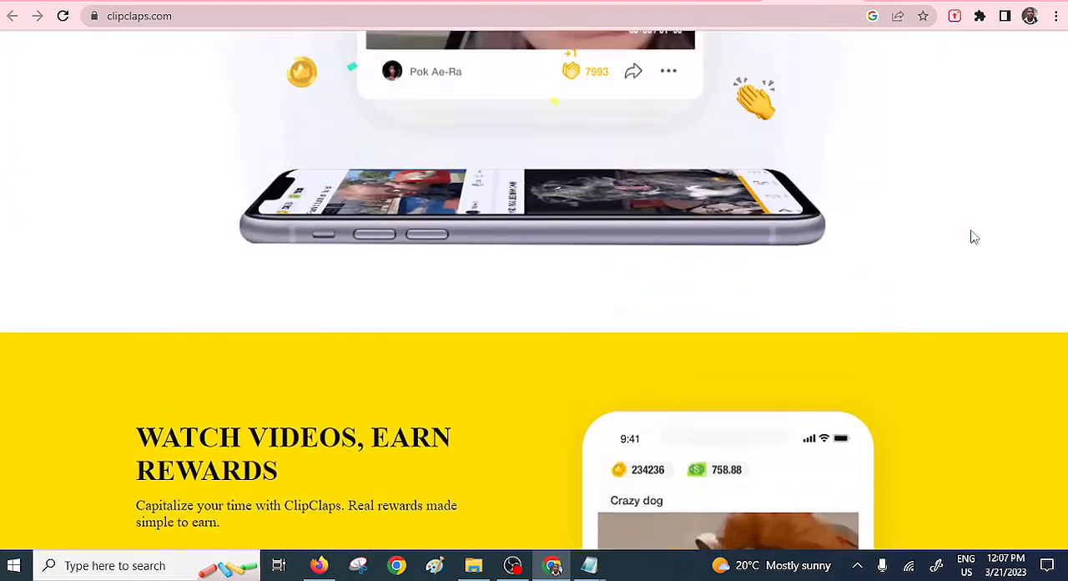
scroll(down, 3)
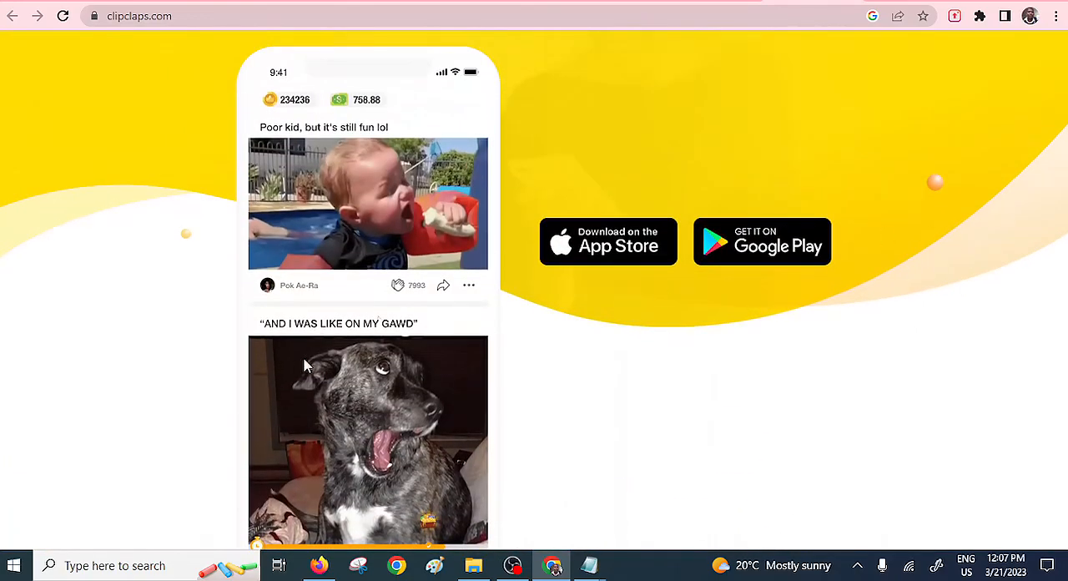
mouse_move(724, 99)
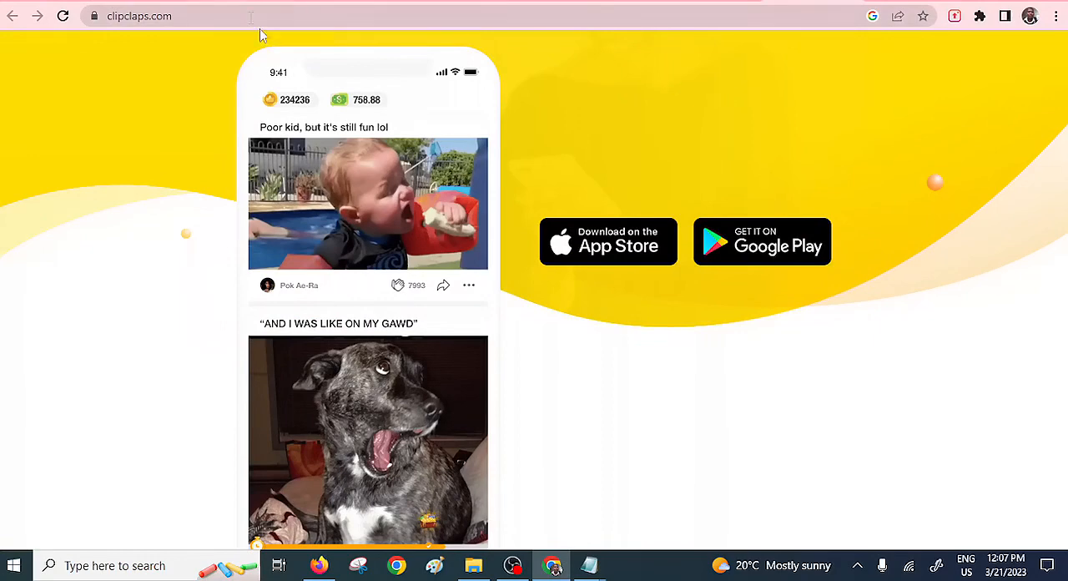
mouse_move(434, 149)
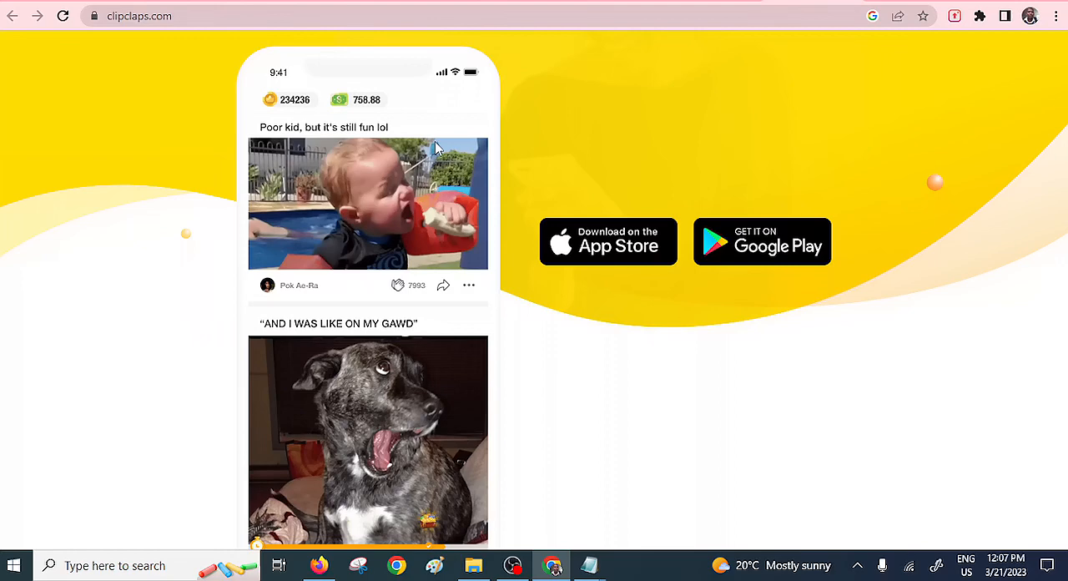
mouse_move(242, 175)
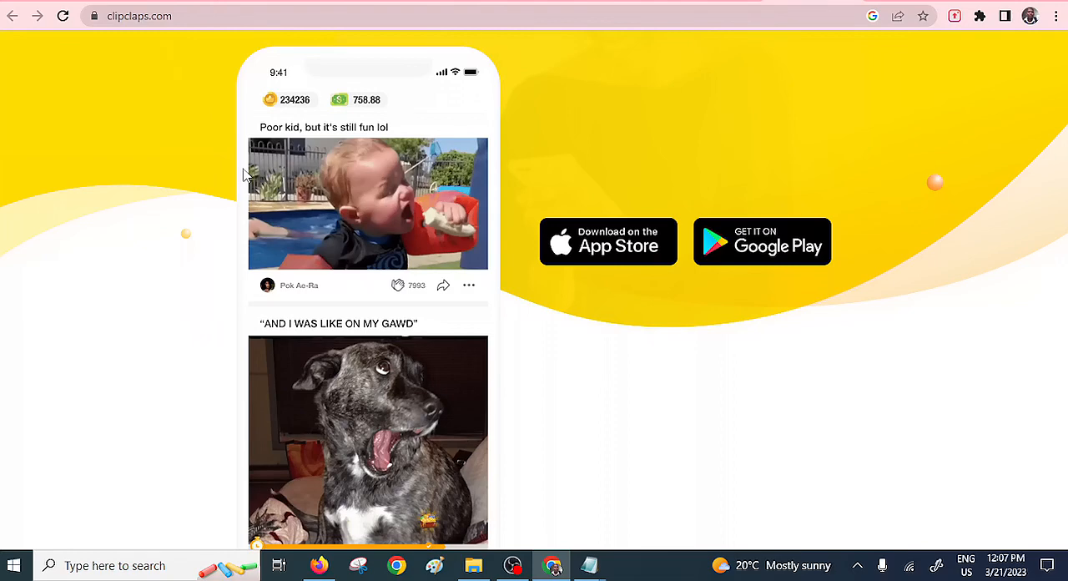